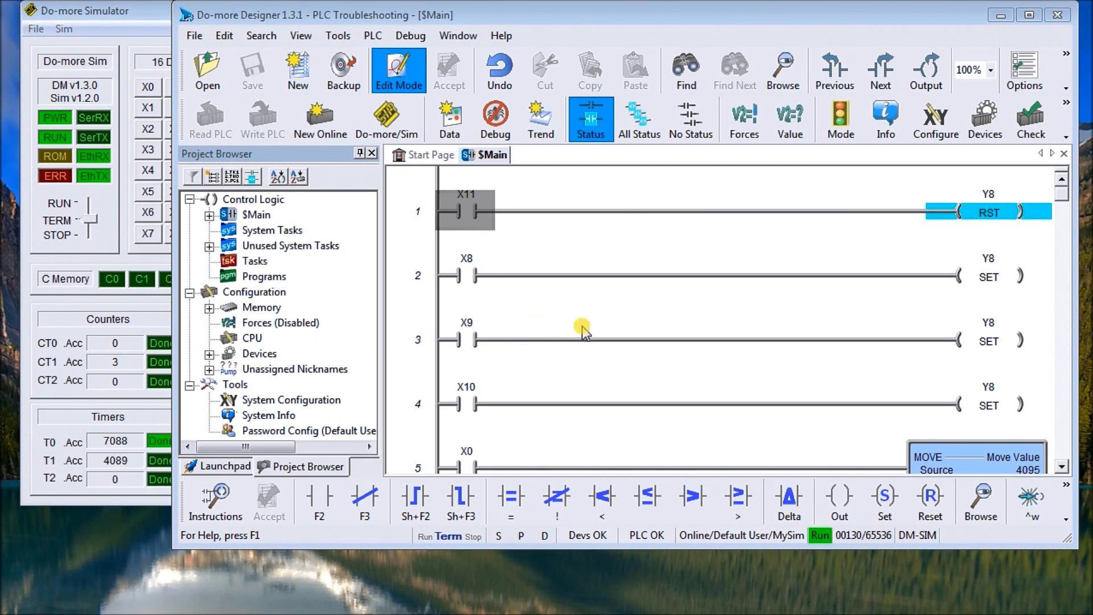
mouse_move(680, 260)
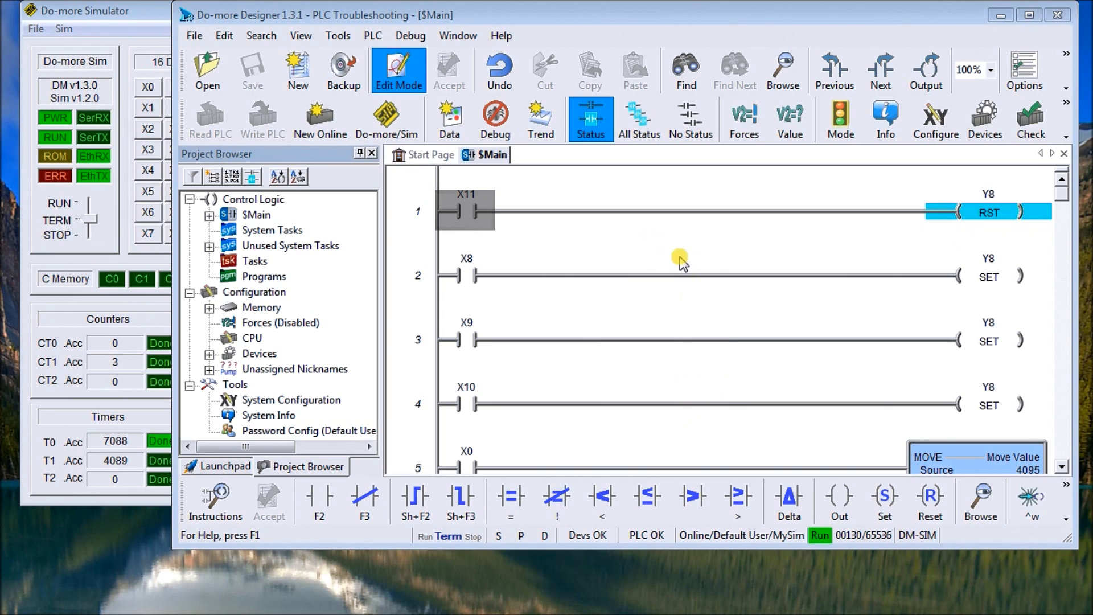
mouse_move(983, 214)
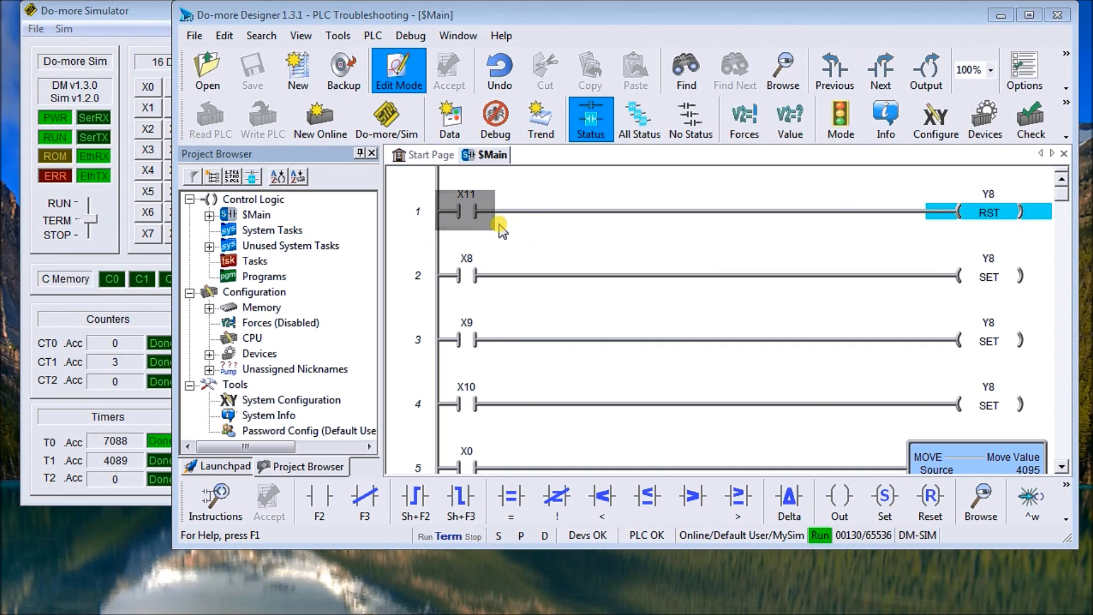
mouse_move(519, 407)
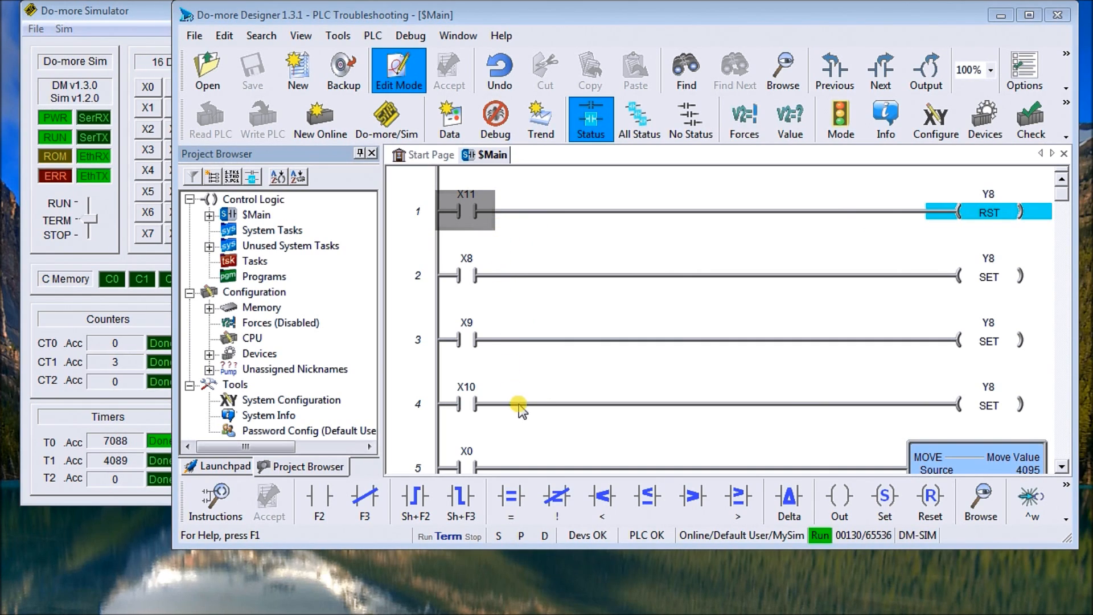
mouse_move(507, 301)
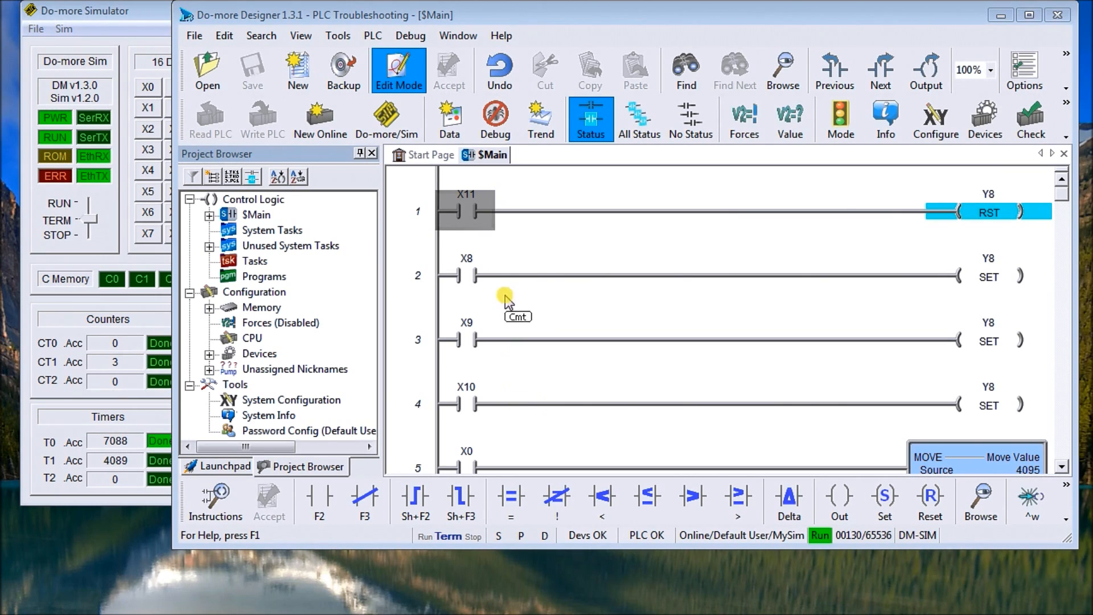
mouse_move(490, 400)
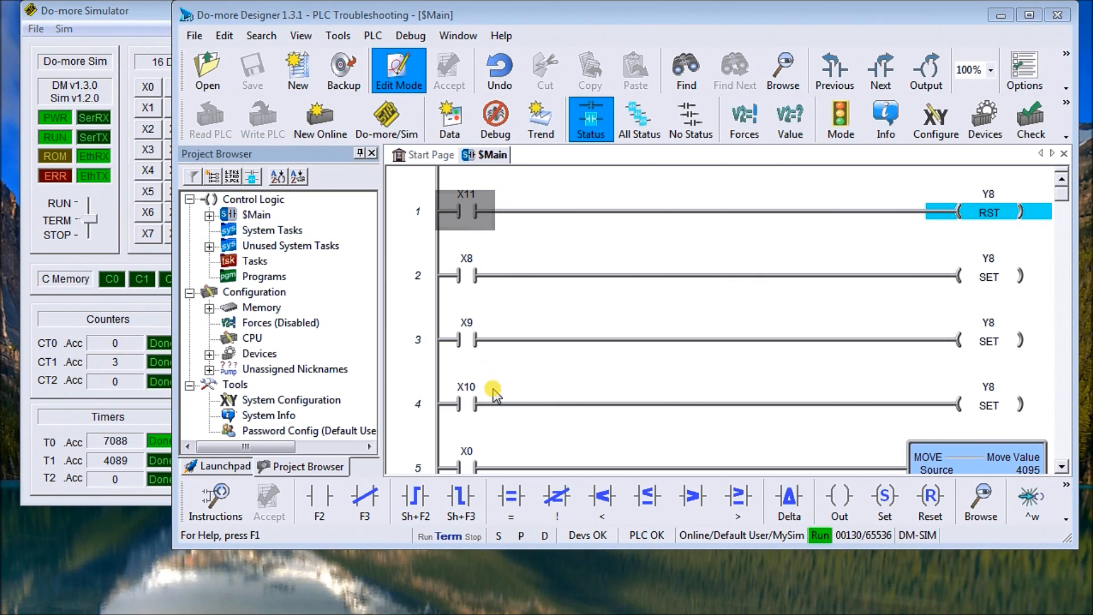
mouse_move(491, 270)
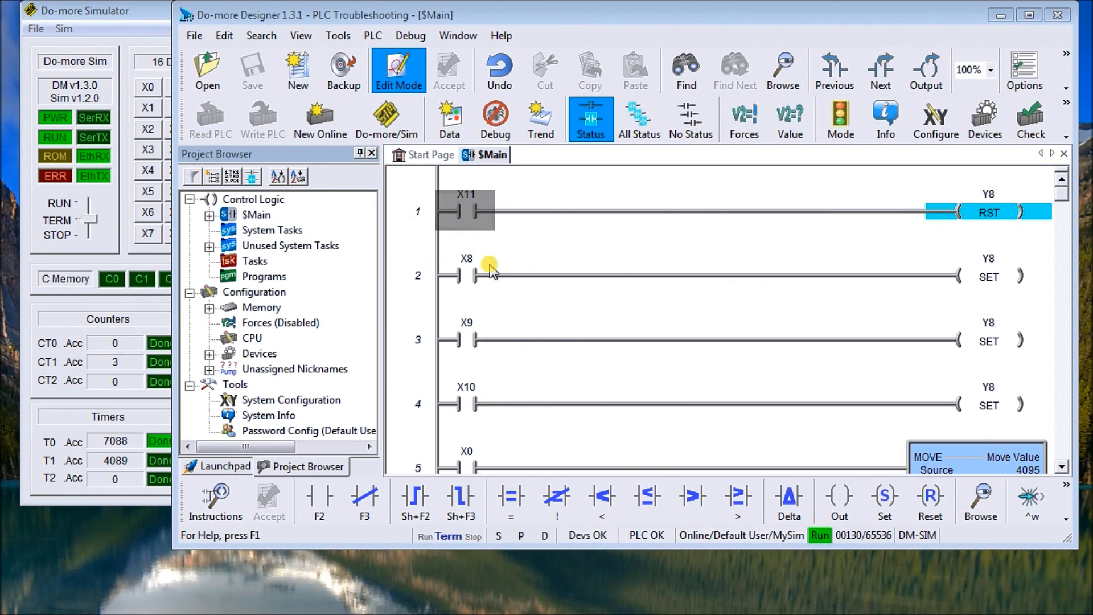
mouse_move(665, 328)
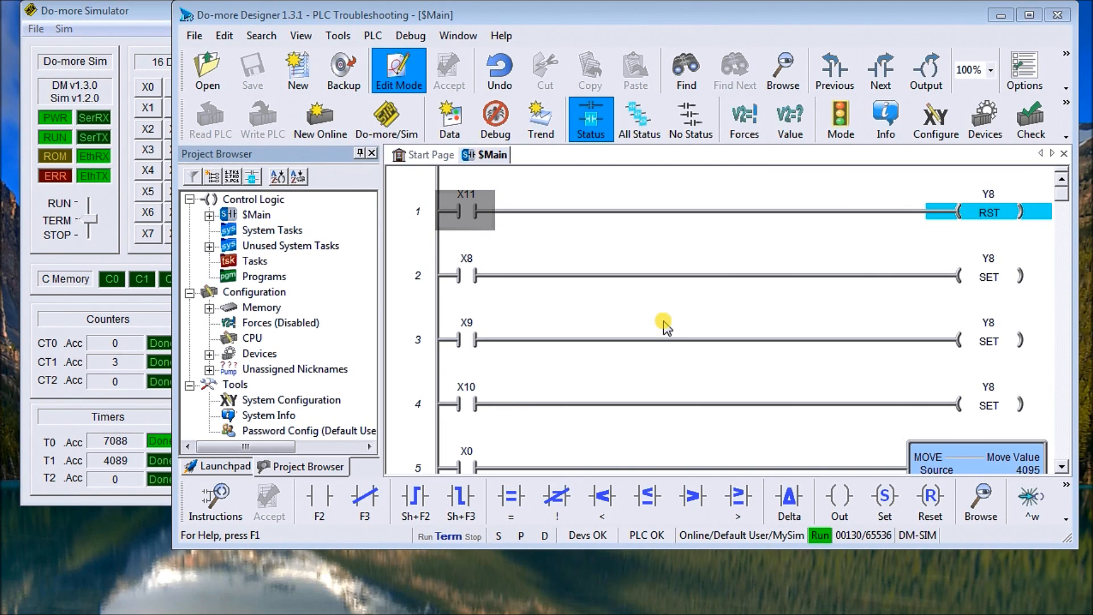
mouse_move(574, 249)
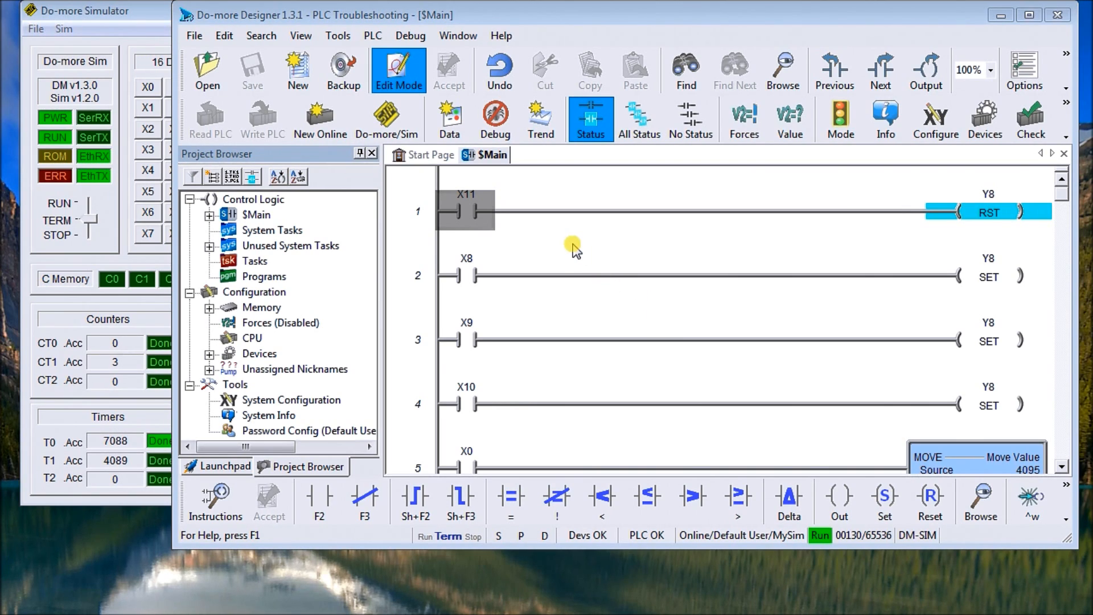
mouse_move(572, 217)
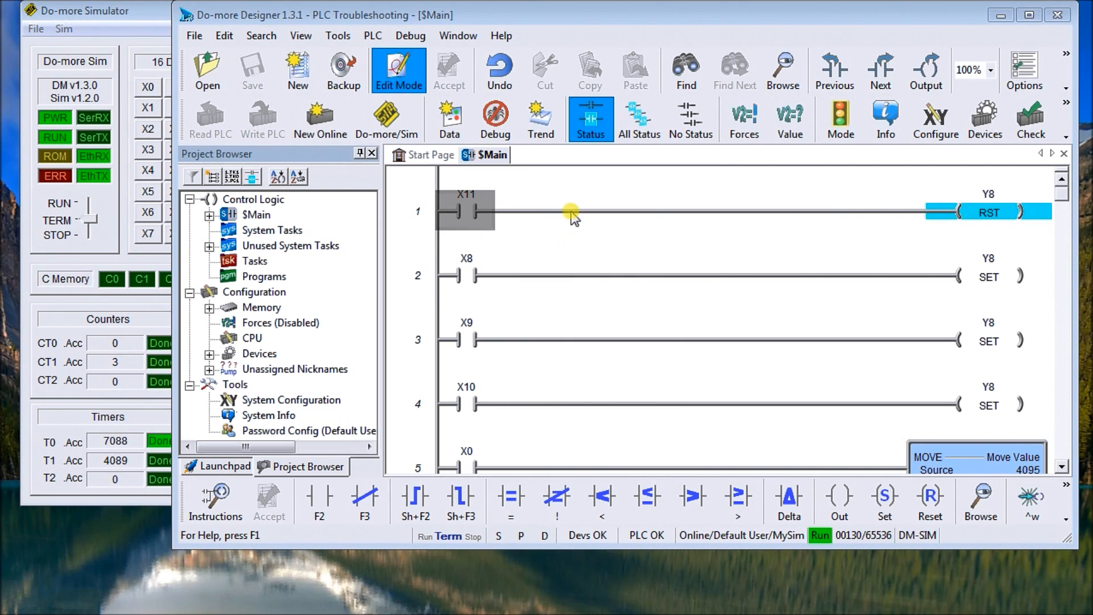
mouse_move(149, 38)
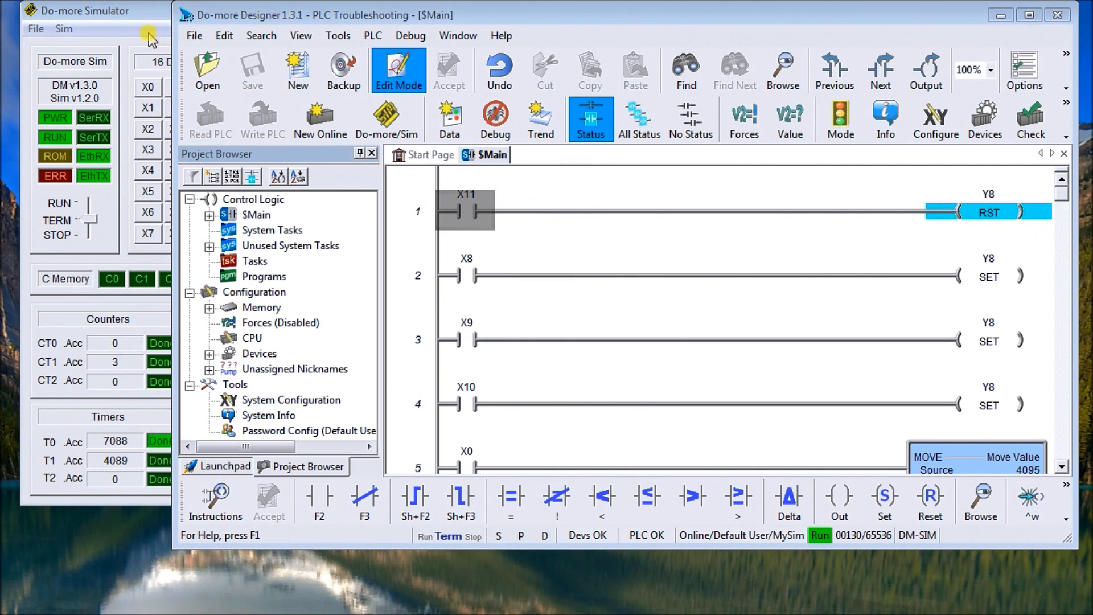
In the simulator, toggle X8, X10, X11, then X10 again, watching Y8 turn on and off.
left_click(90, 10)
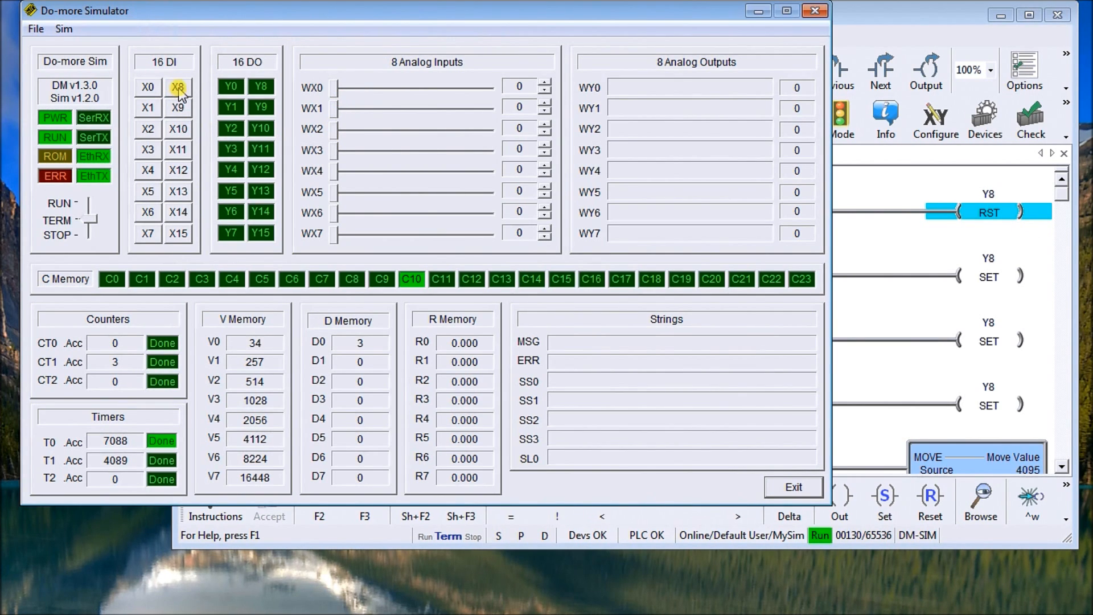
left_click(177, 87)
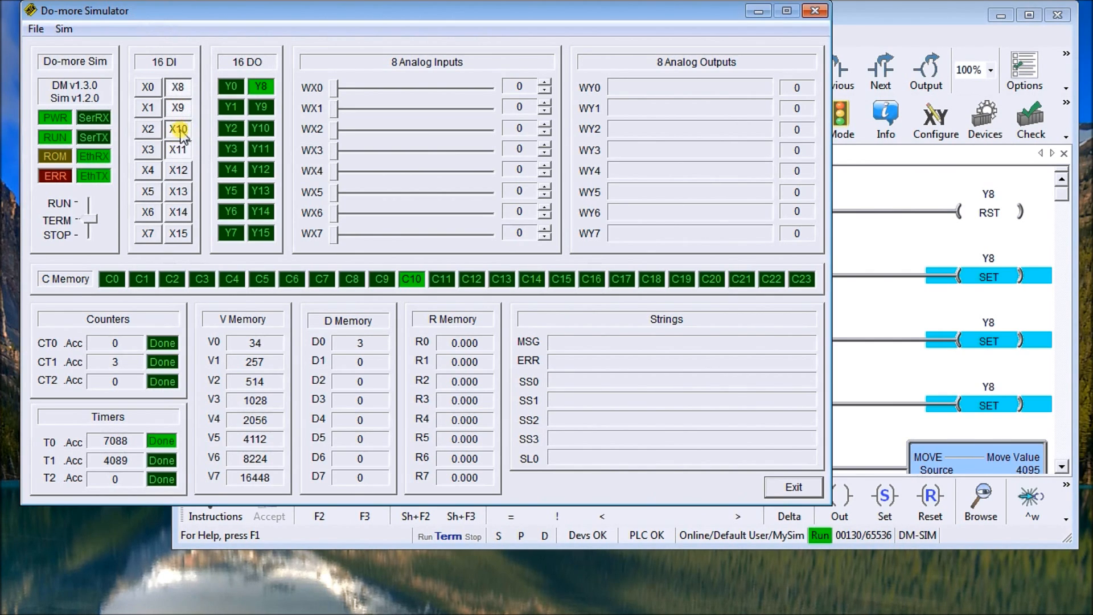
left_click(178, 108)
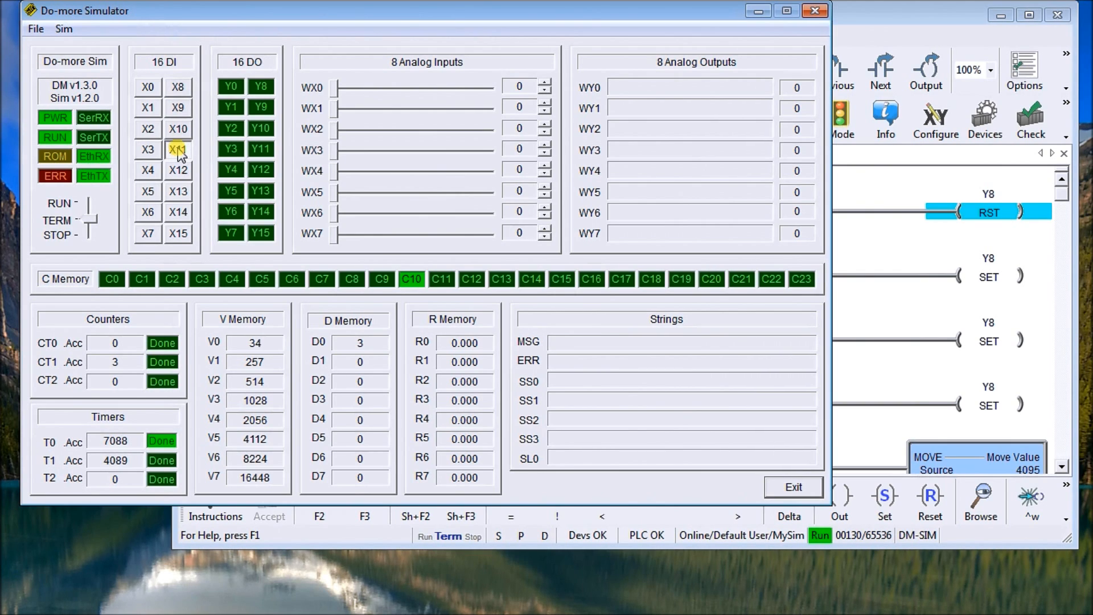
left_click(178, 149)
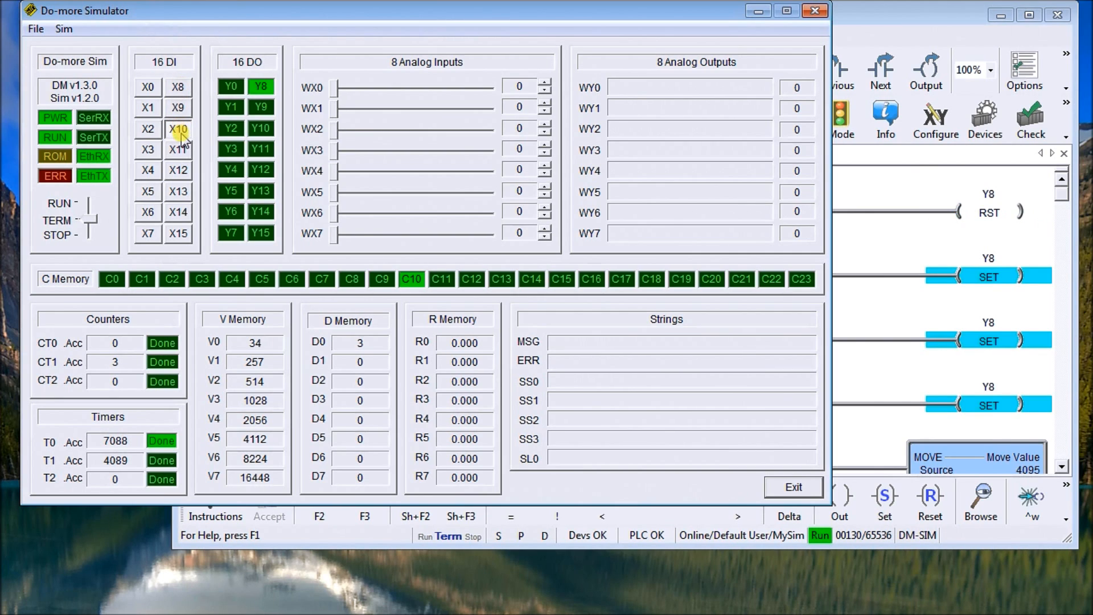
left_click(178, 149)
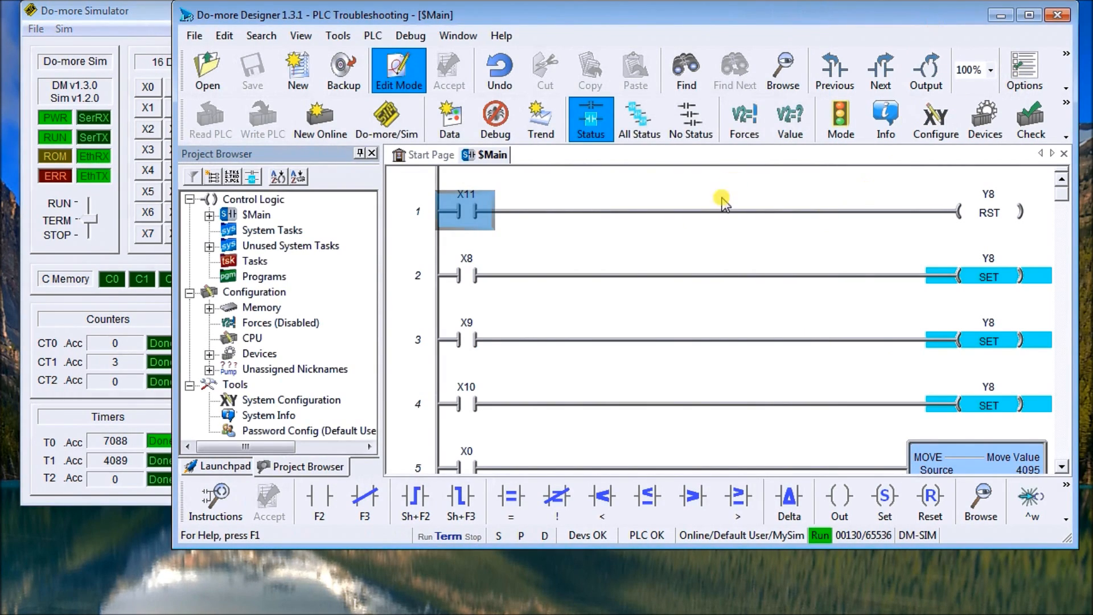
mouse_move(508, 279)
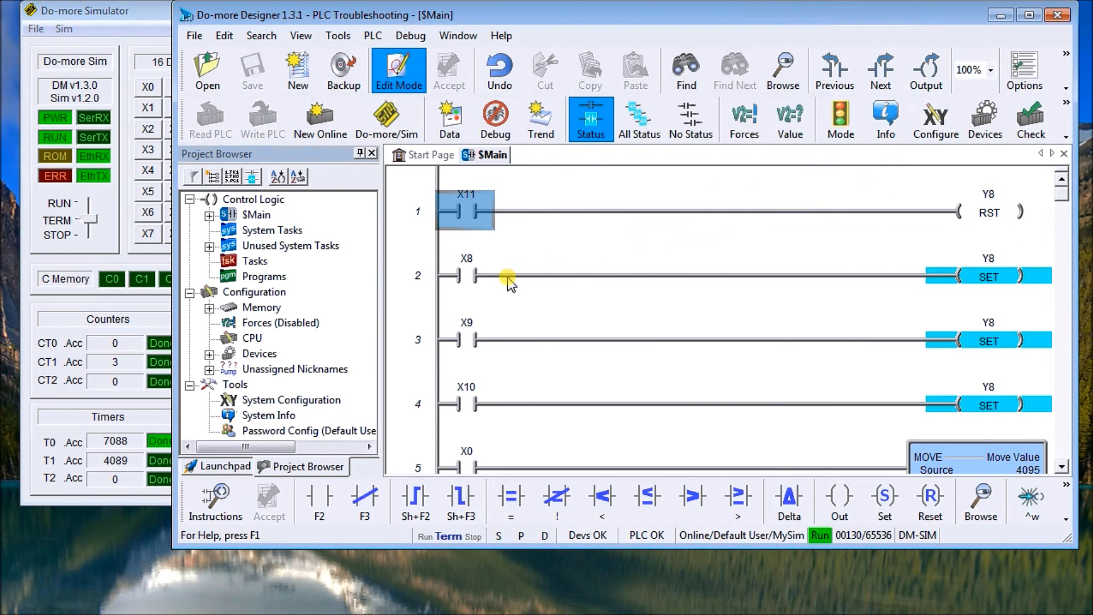
mouse_move(502, 289)
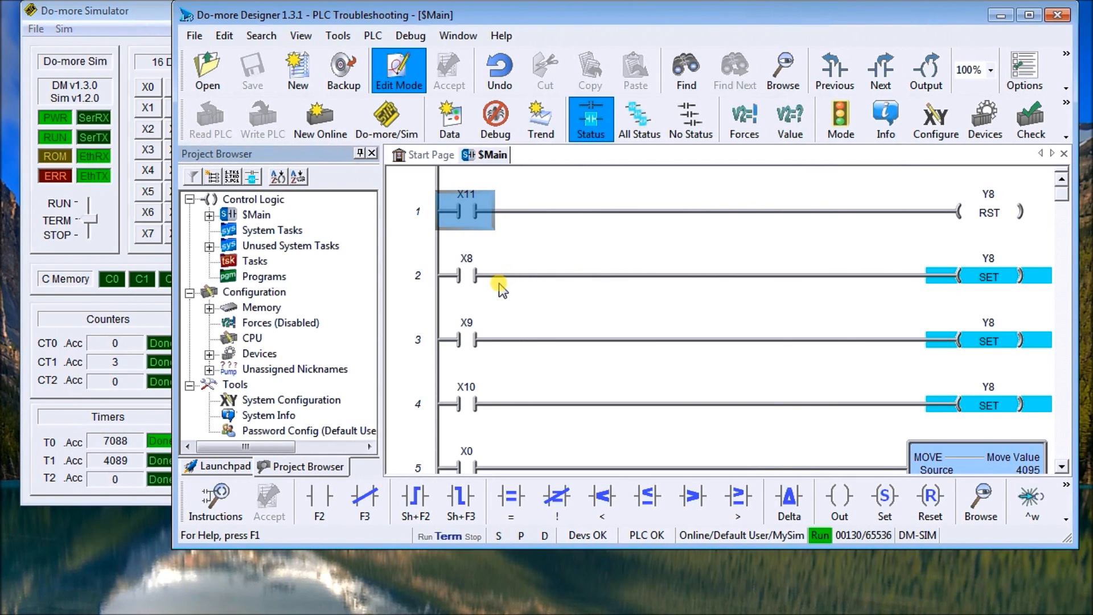
mouse_move(504, 258)
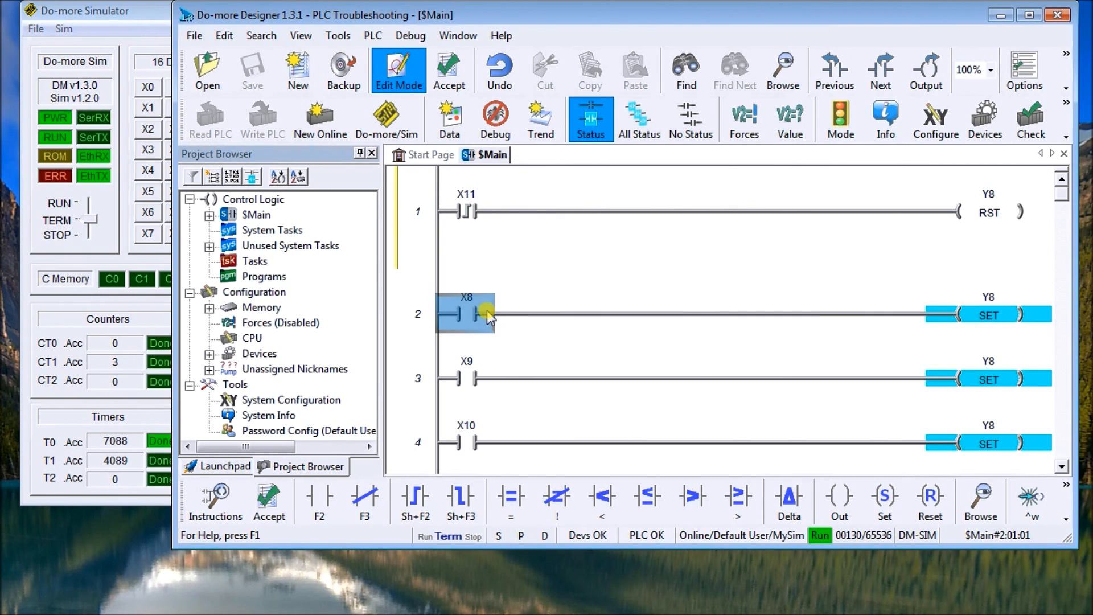
Change the X8, X9 and X10 contacts on the Y8 set rungs to leading-edge one-shots.
double_click(460, 313)
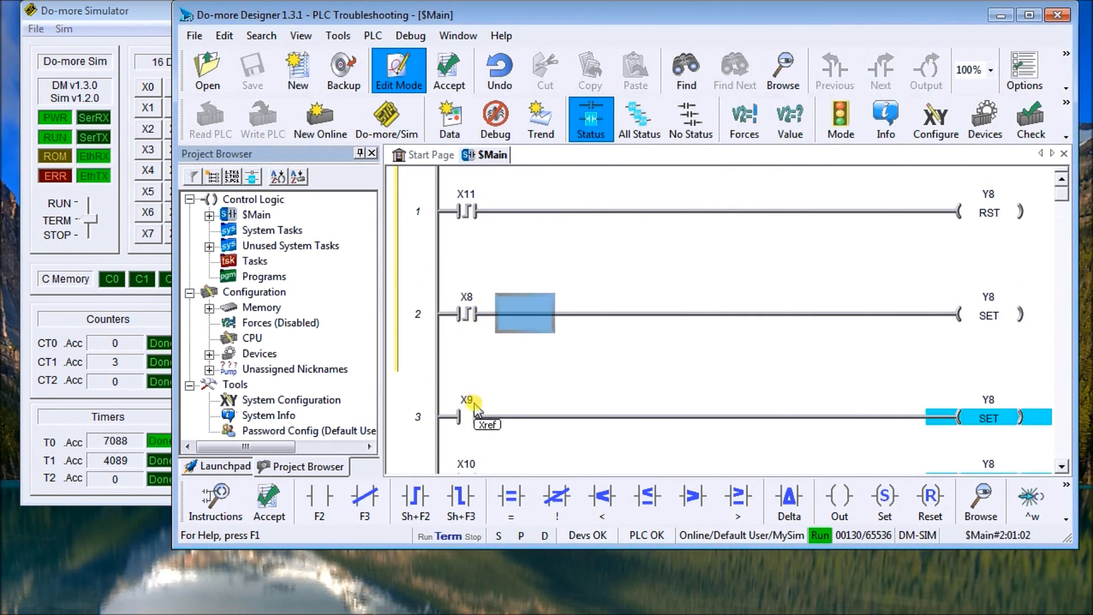
double_click(464, 417)
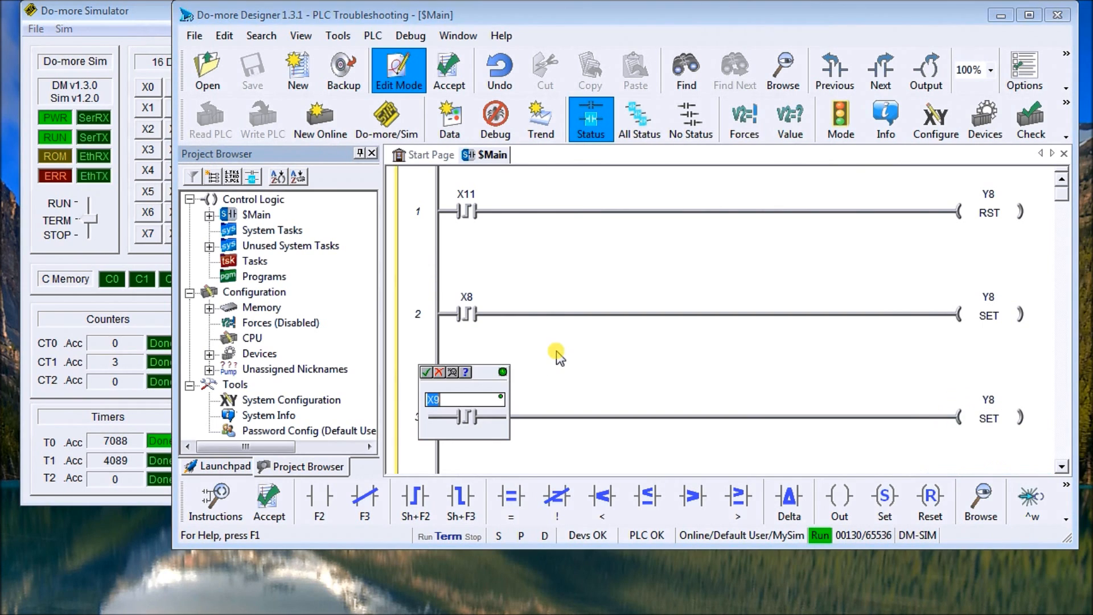
left_click(425, 372)
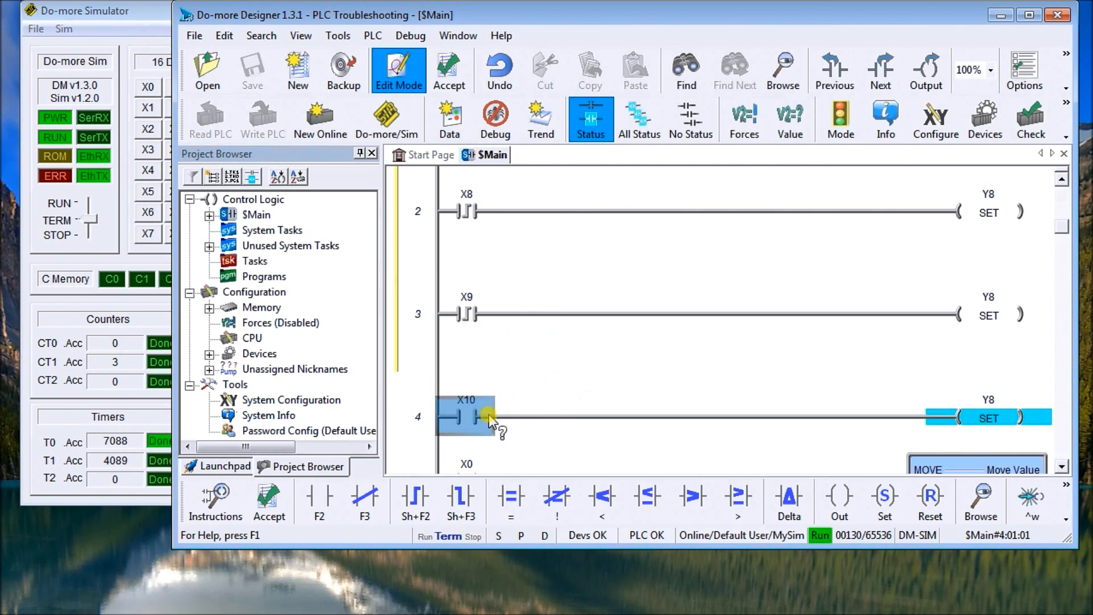
mouse_move(557, 340)
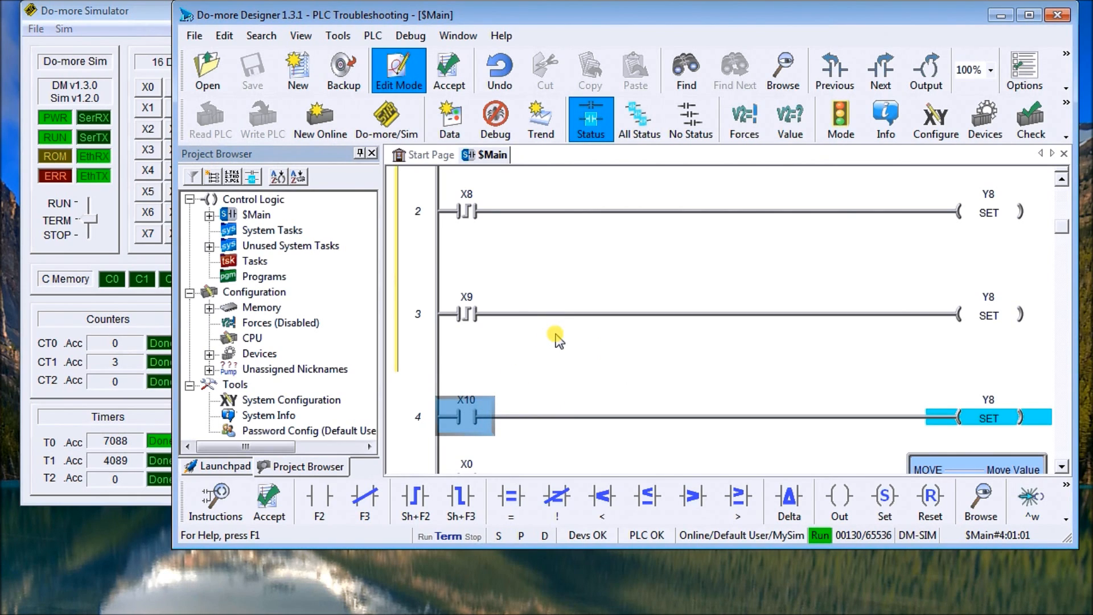
double_click(463, 416)
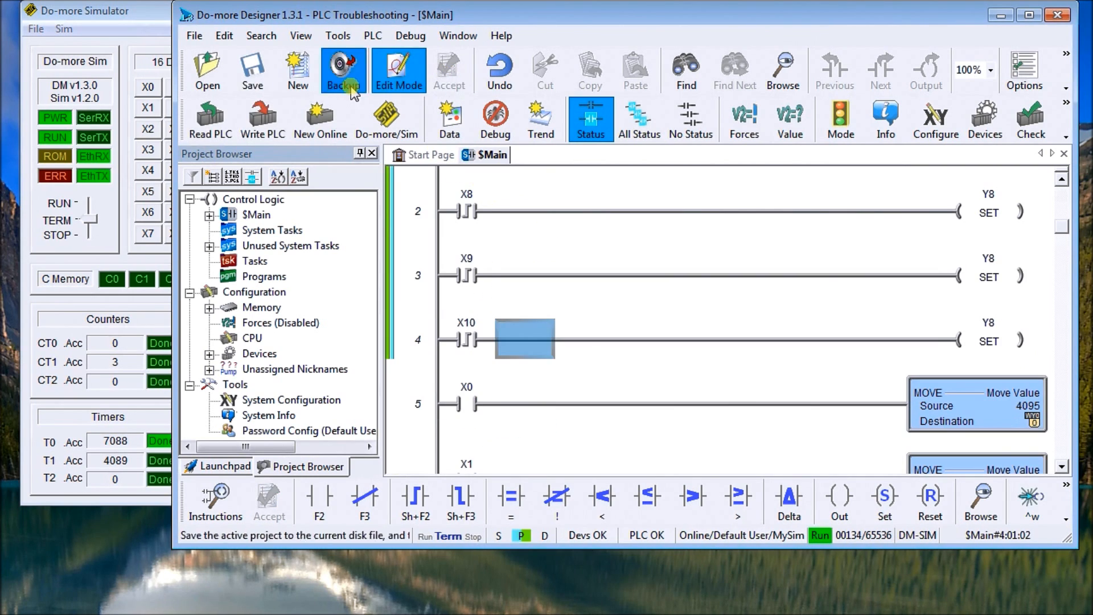
Write the program to the PLC, confirming 'Yes, write the program' at the RUN-mode warning.
left_click(262, 118)
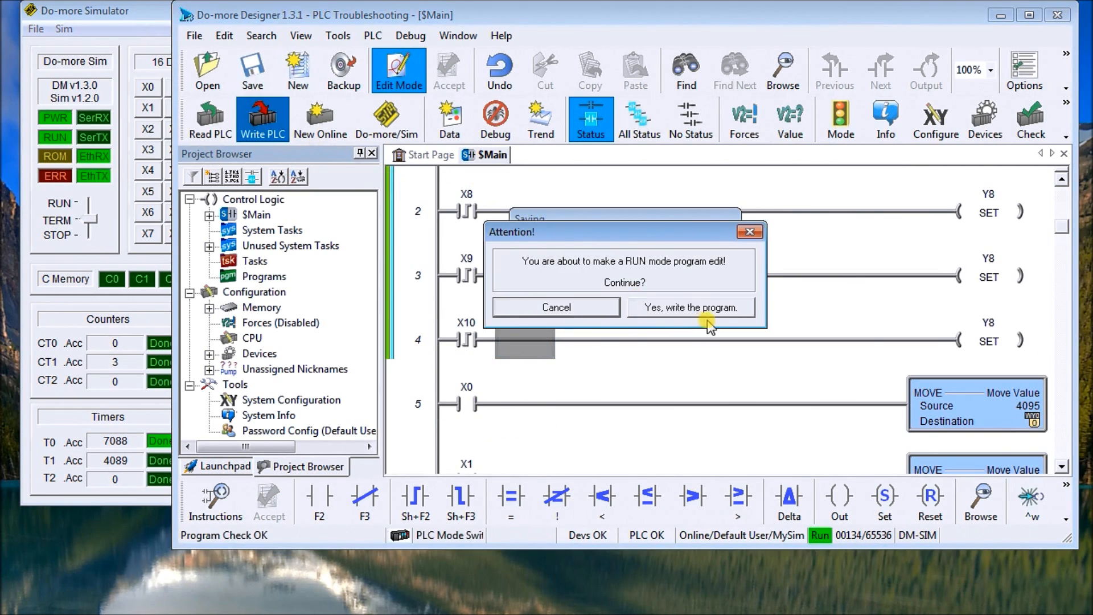
left_click(690, 307)
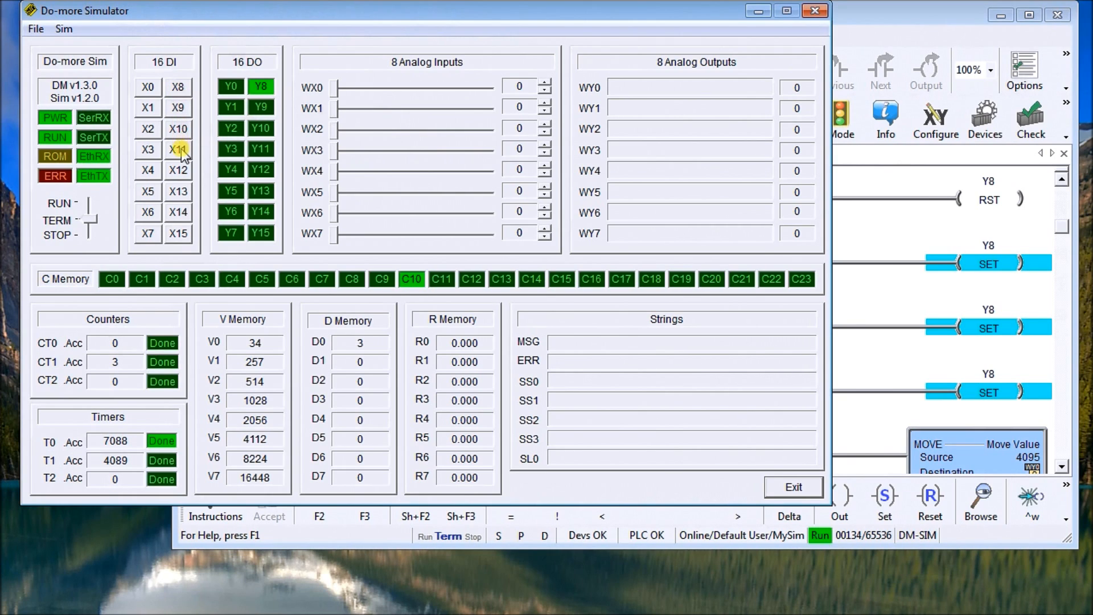
Pulse X11 to reset Y8, then X8 to set it, in the simulator's 16 DI panel.
left_click(178, 87)
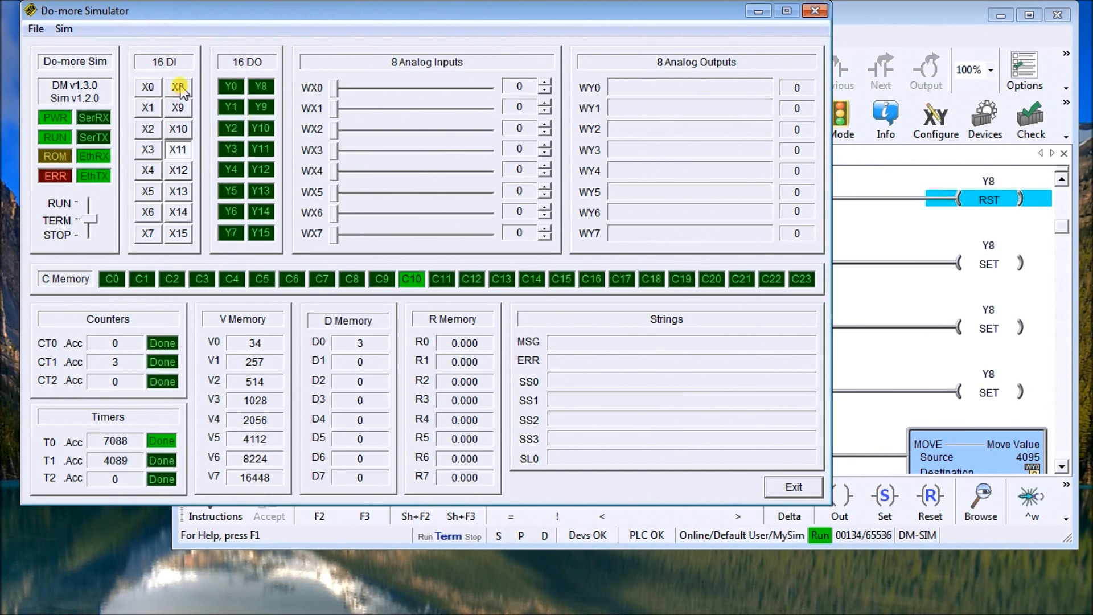
left_click(177, 86)
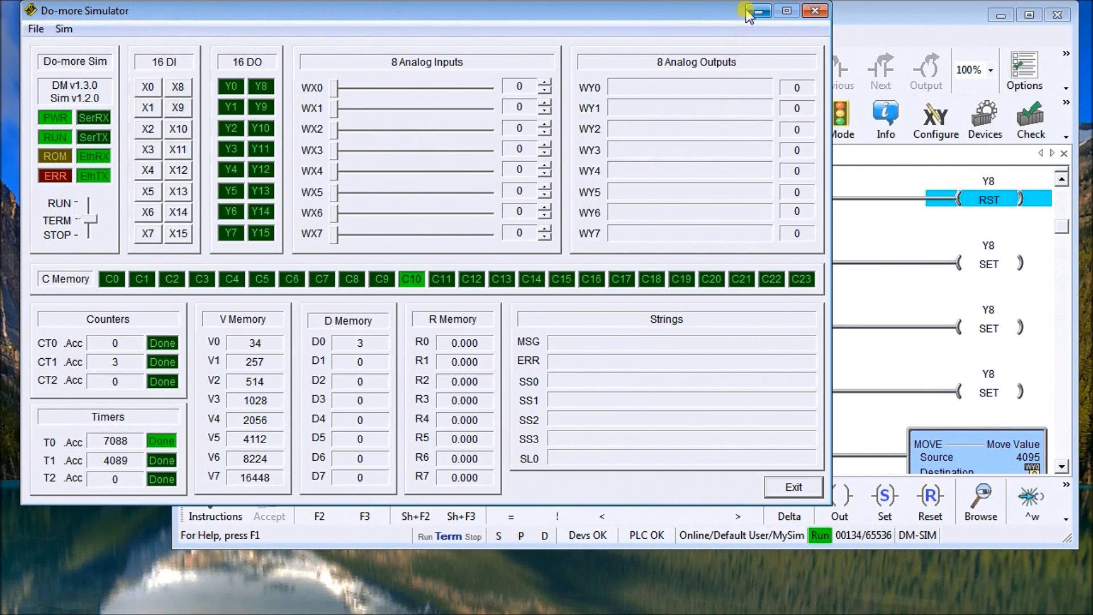
left_click(756, 11)
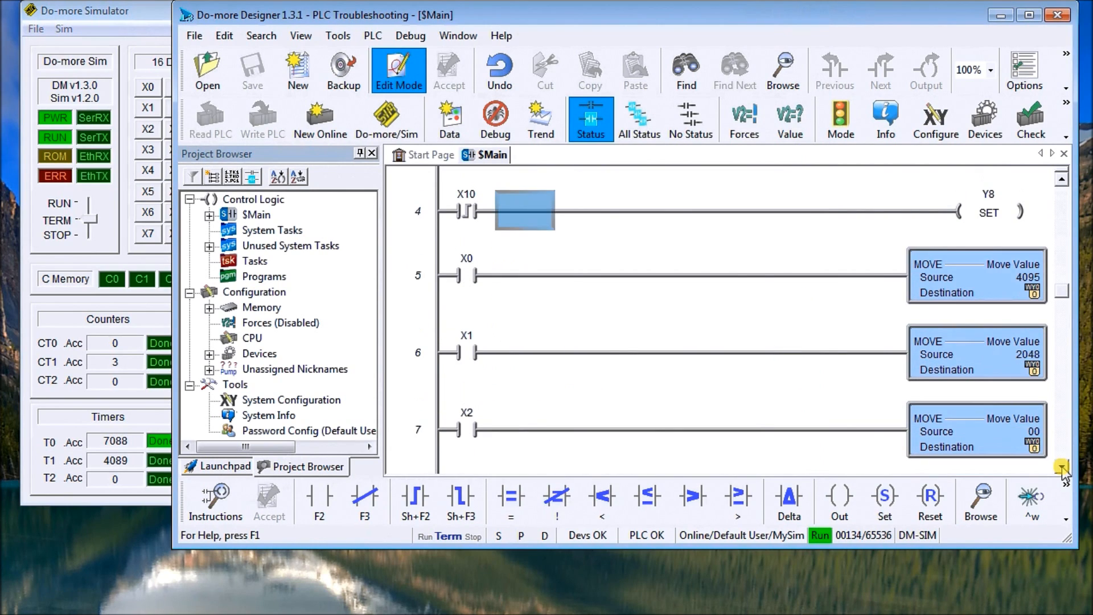
scroll("down", 3)
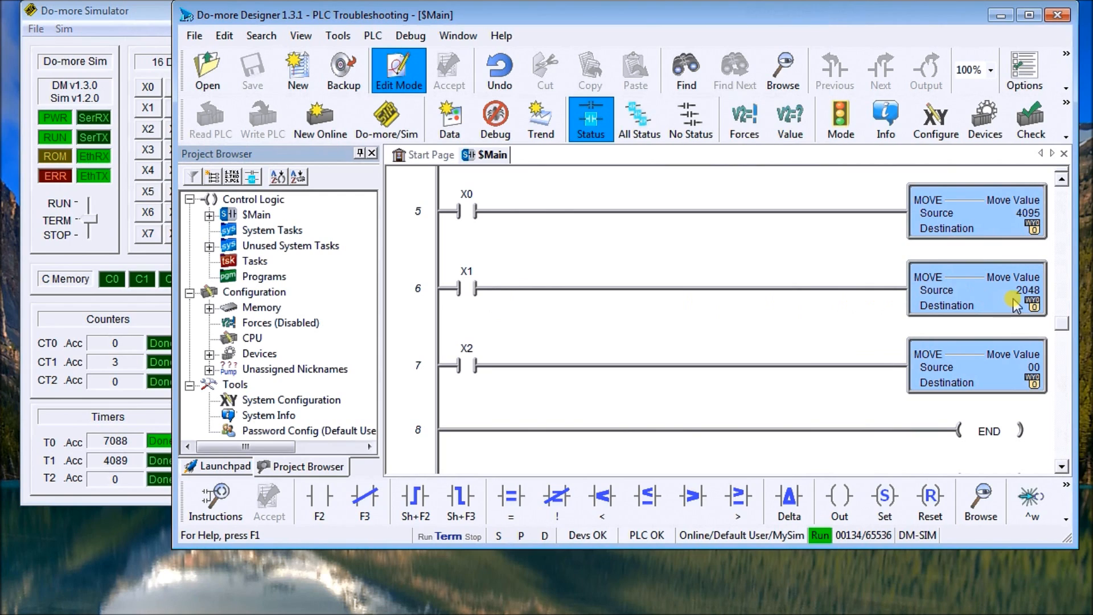
mouse_move(993, 378)
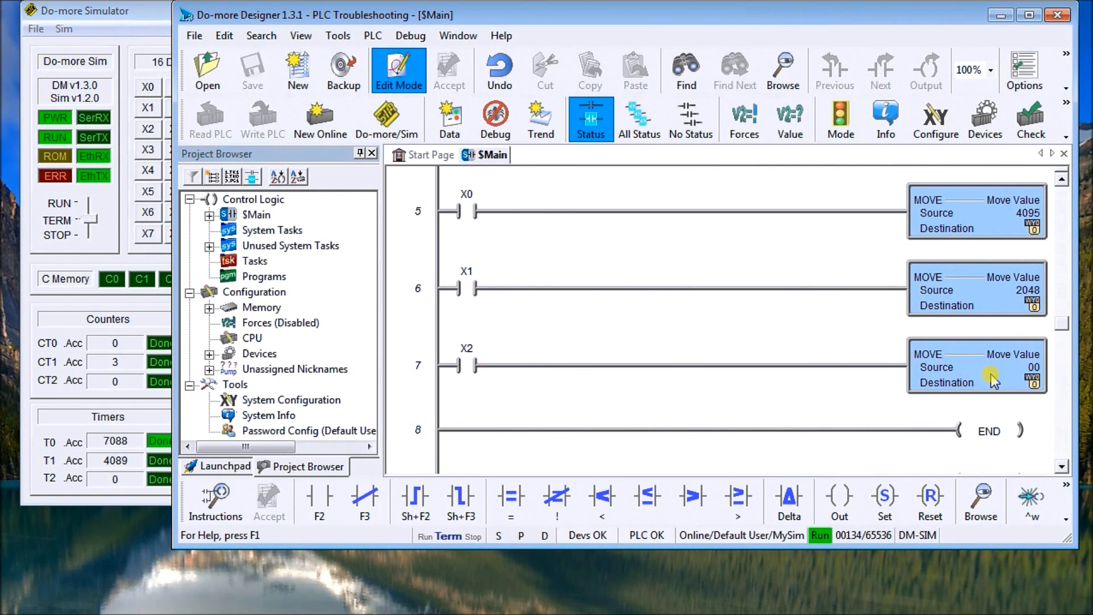
mouse_move(870, 229)
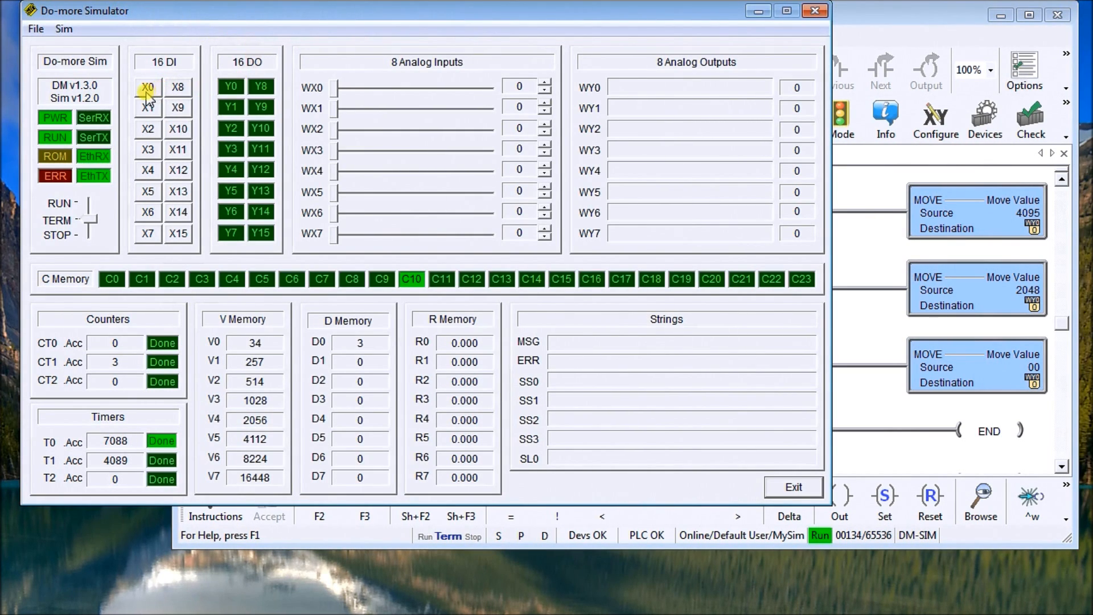
Toggle inputs X0, X1 and X2, watching WY0 take 2048, then clear to 0.
left_click(147, 86)
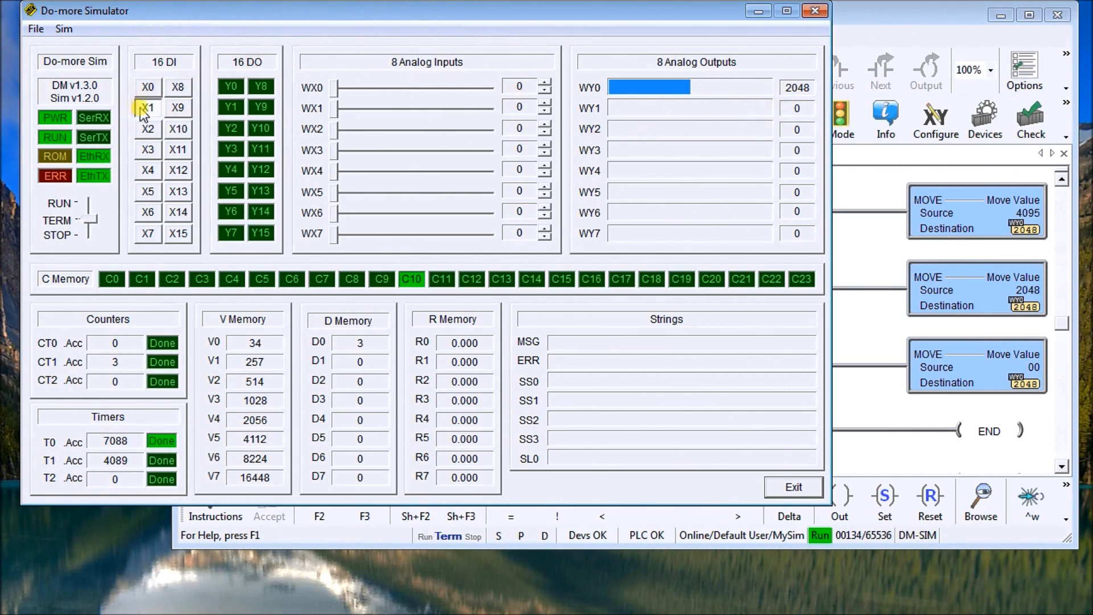
left_click(147, 108)
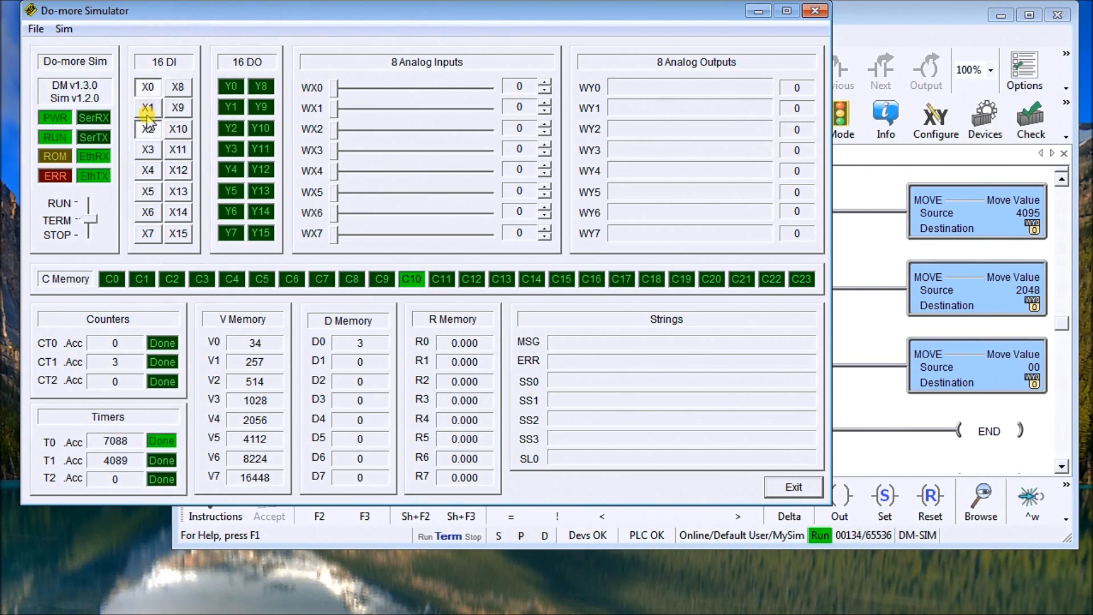
left_click(147, 108)
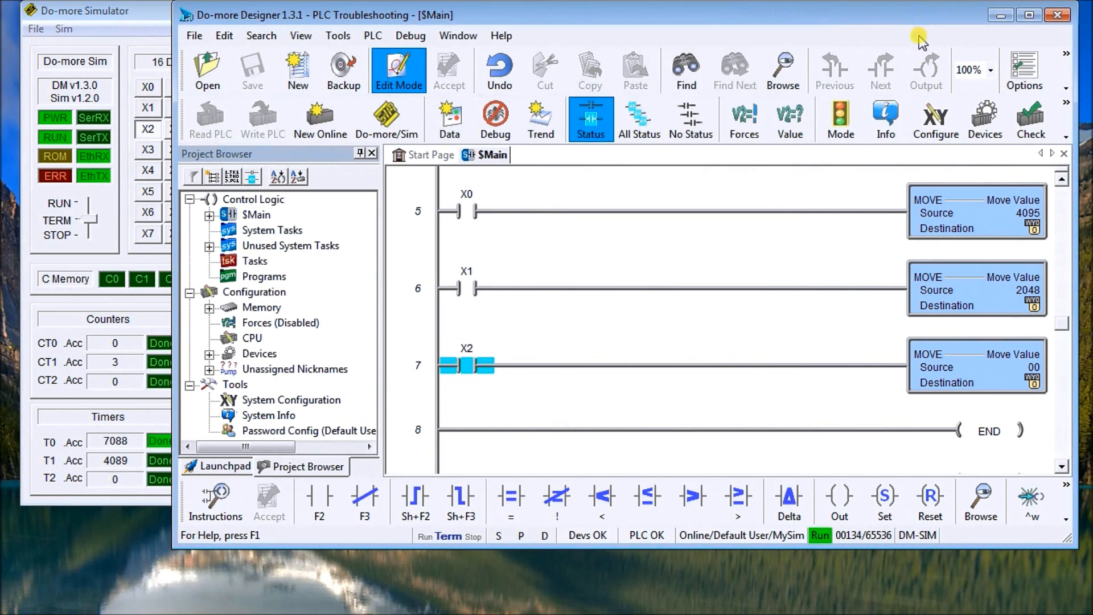
mouse_move(907, 366)
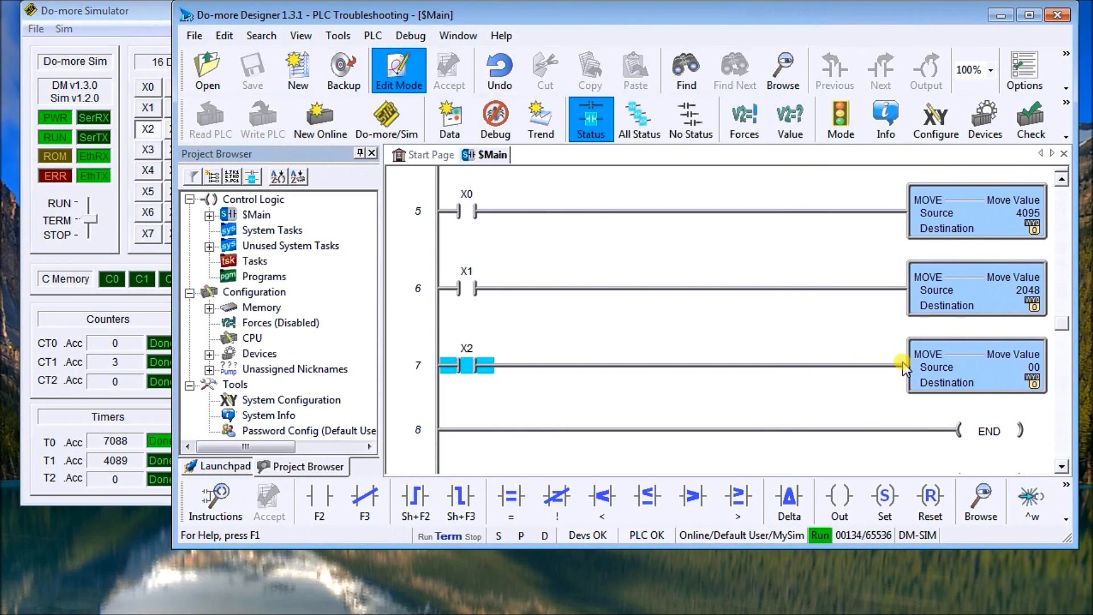
mouse_move(898, 368)
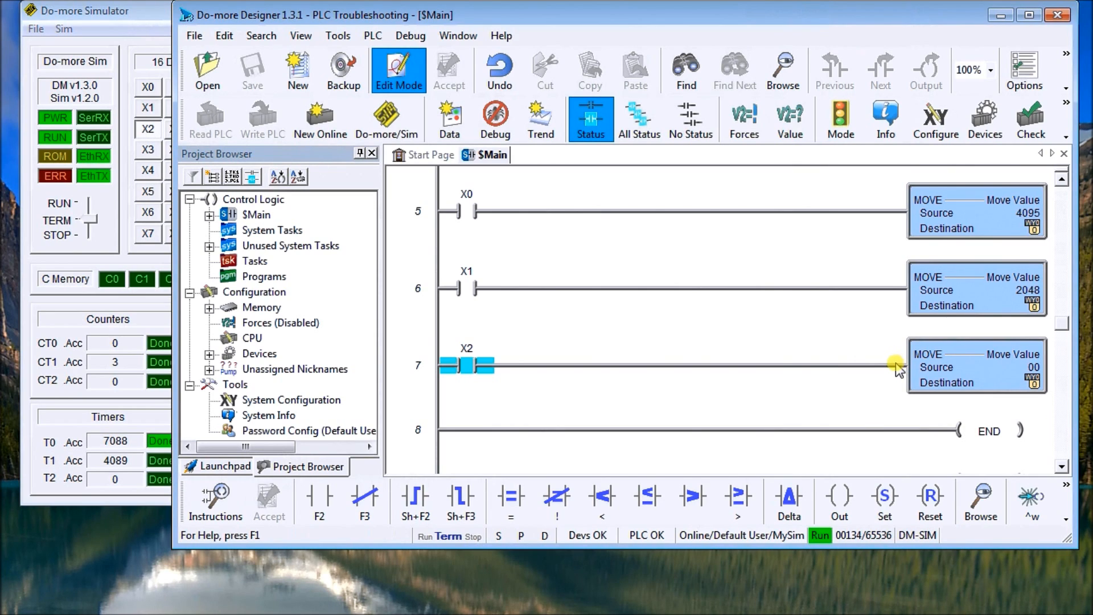
mouse_move(973, 227)
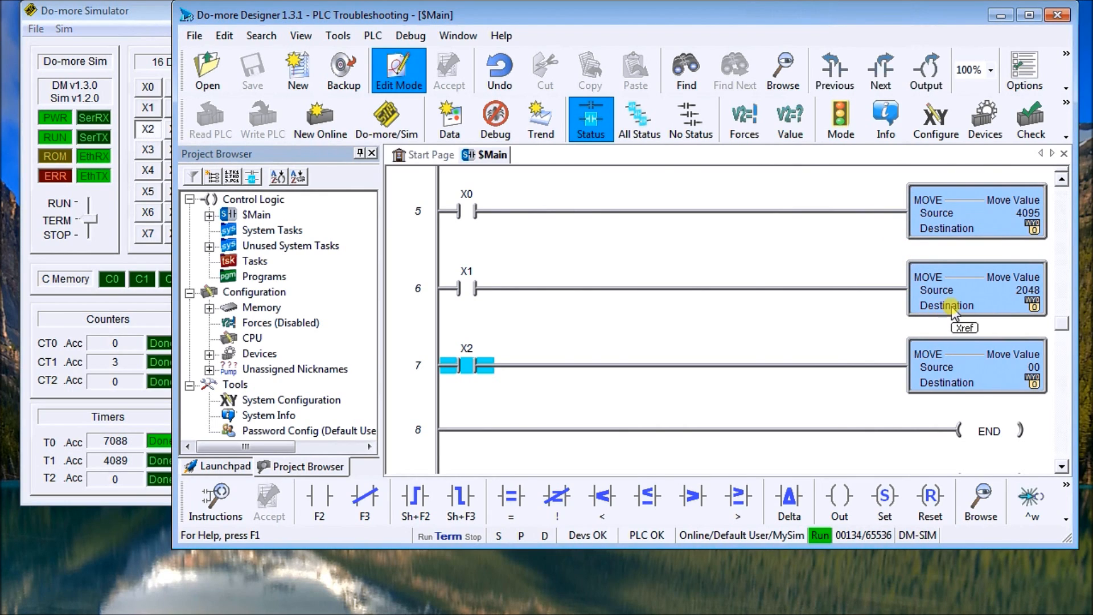
mouse_move(956, 373)
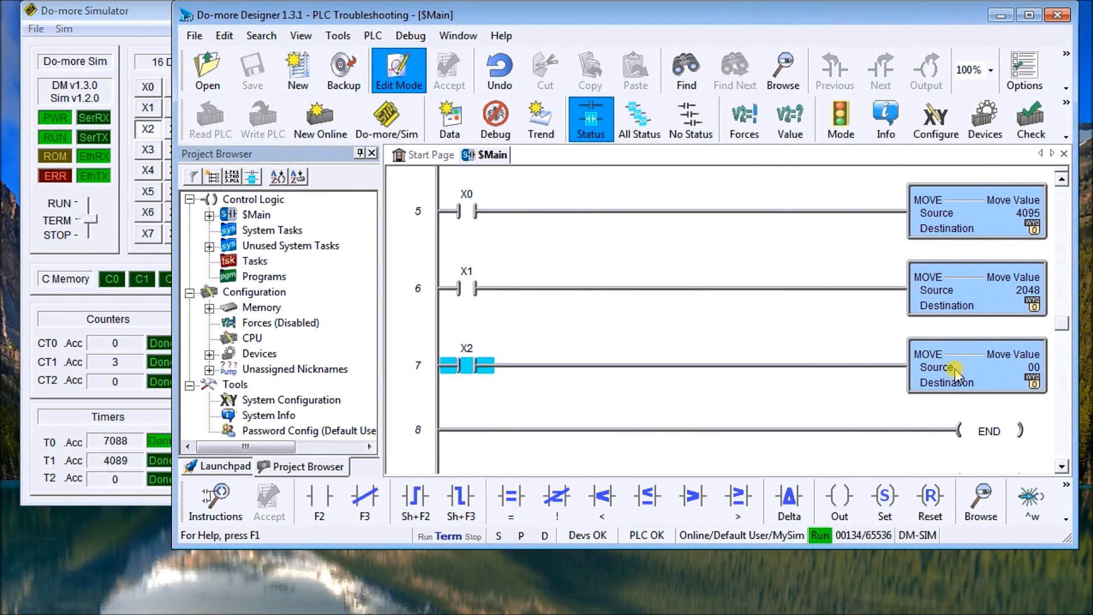
mouse_move(483, 373)
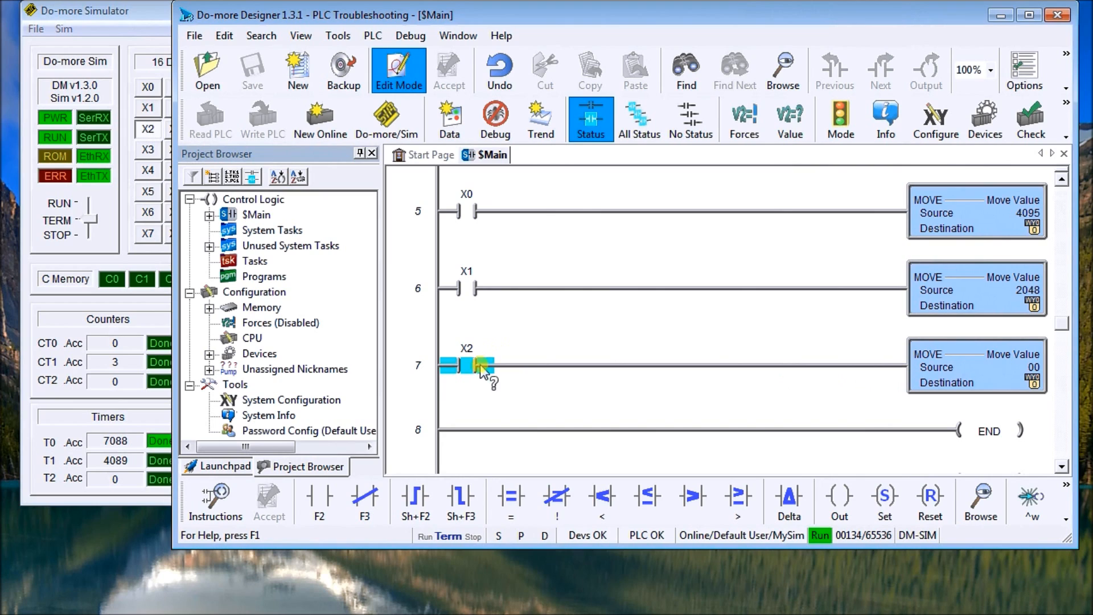
mouse_move(950, 391)
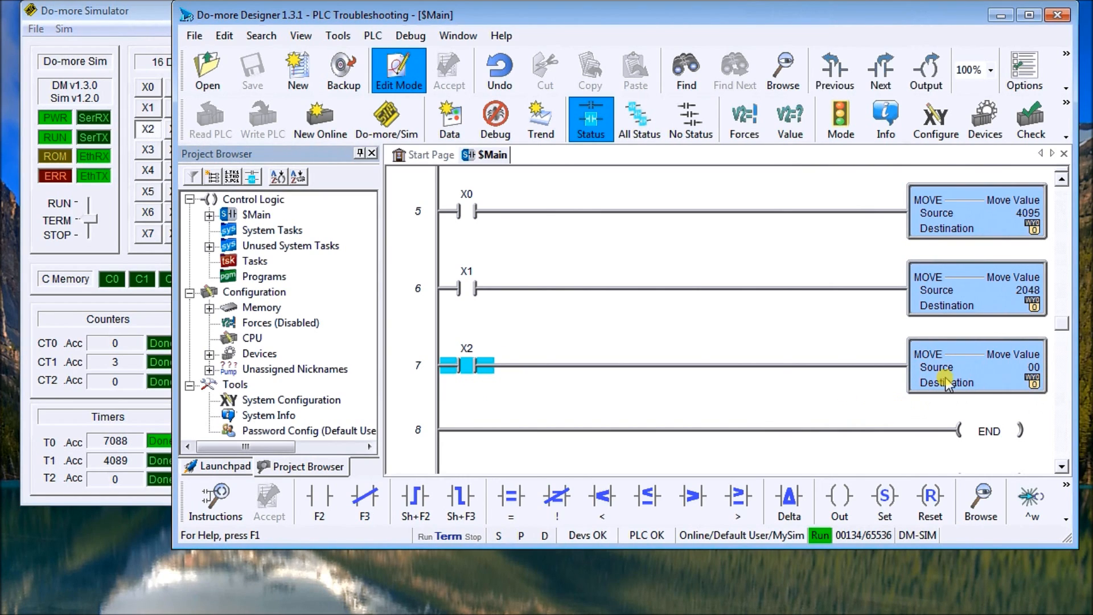
mouse_move(712, 382)
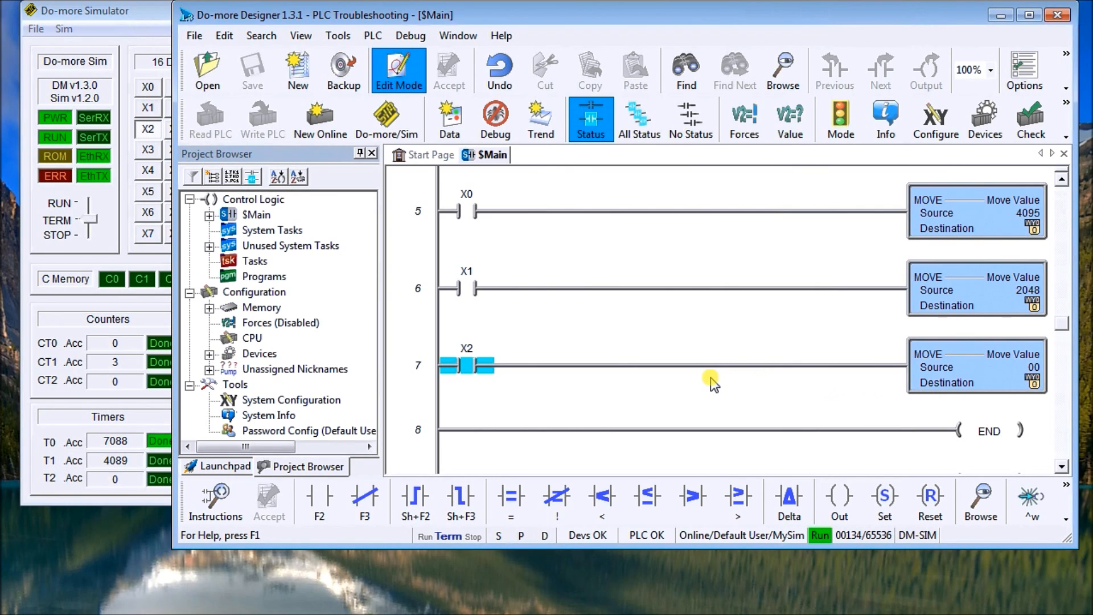
left_click(472, 207)
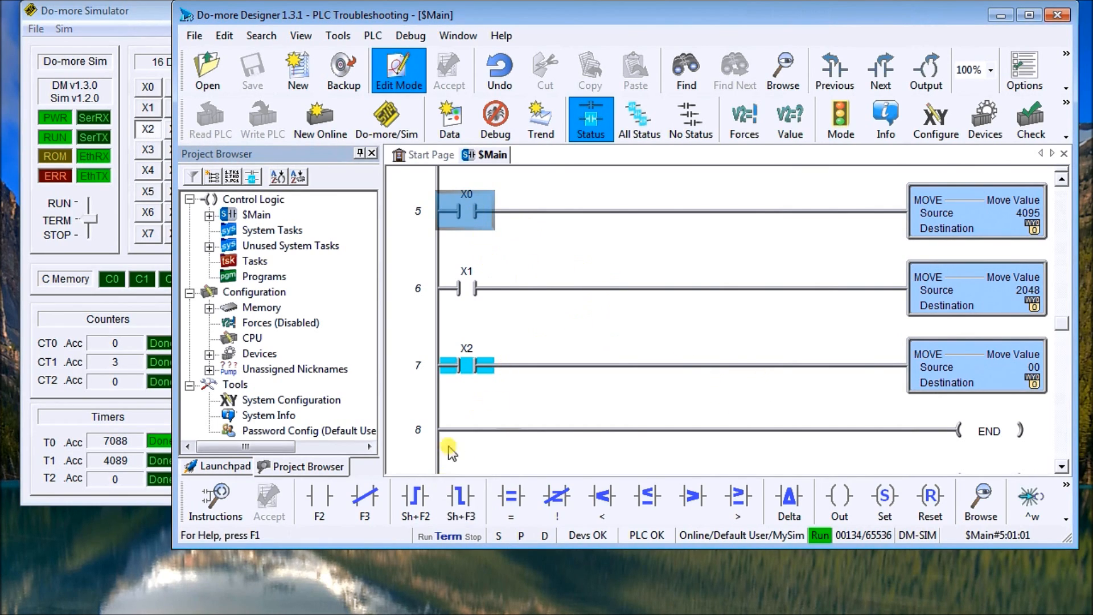
mouse_move(569, 271)
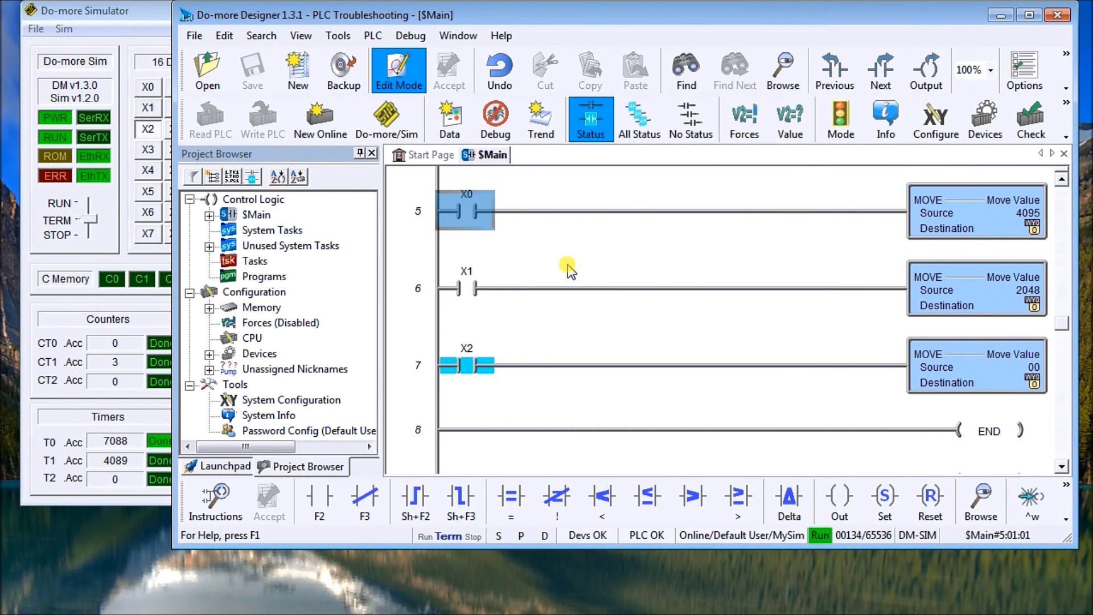
Make the X0–X2 contacts leading-edge one-shots, accept, and write them to the running PLC.
double_click(466, 209)
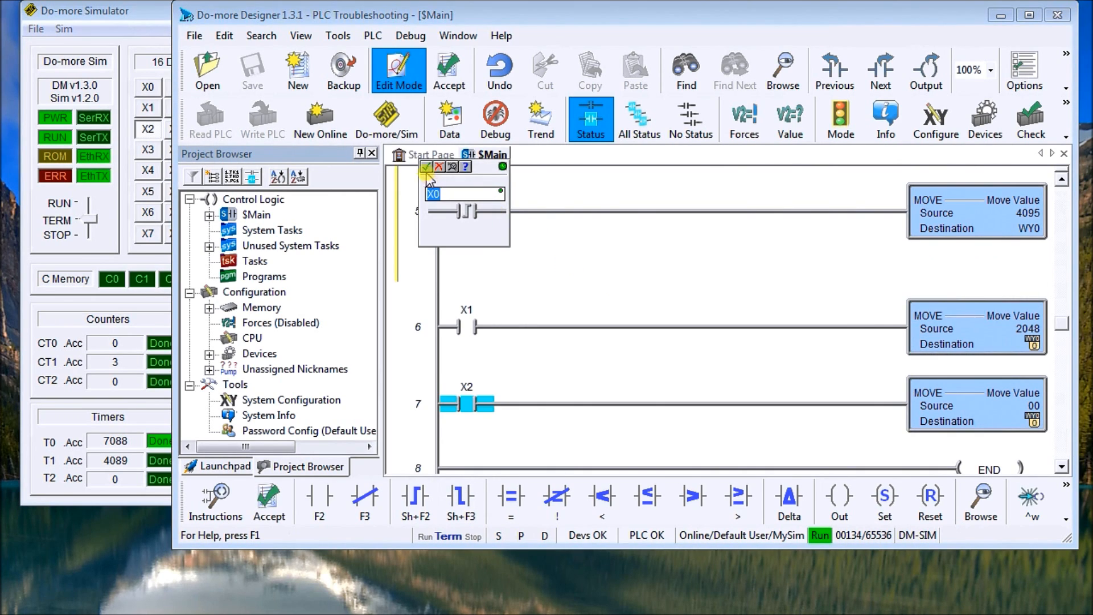
left_click(466, 326)
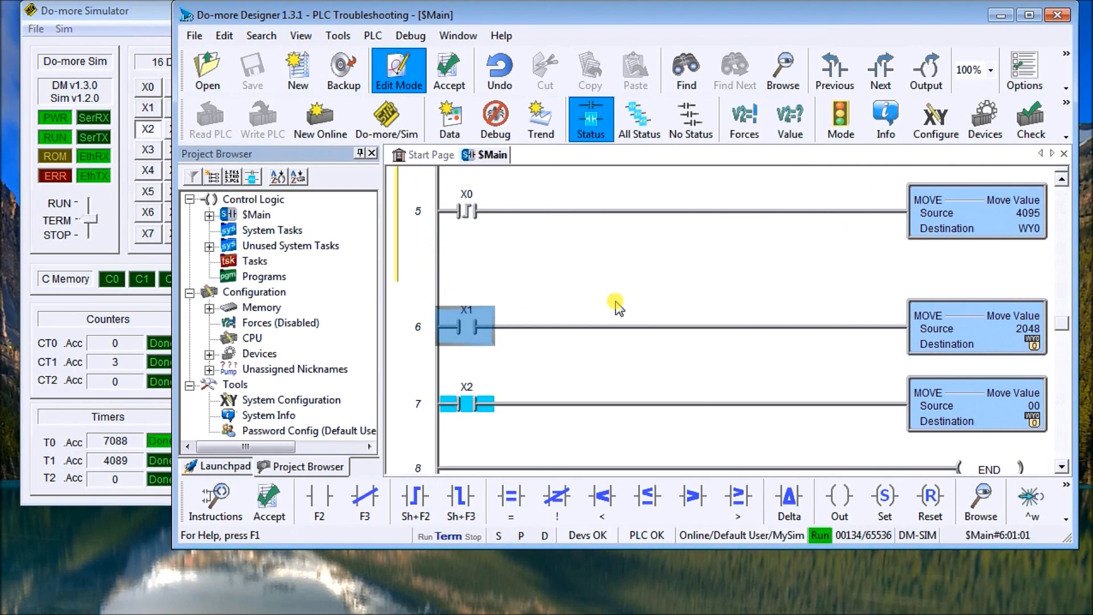
double_click(465, 326)
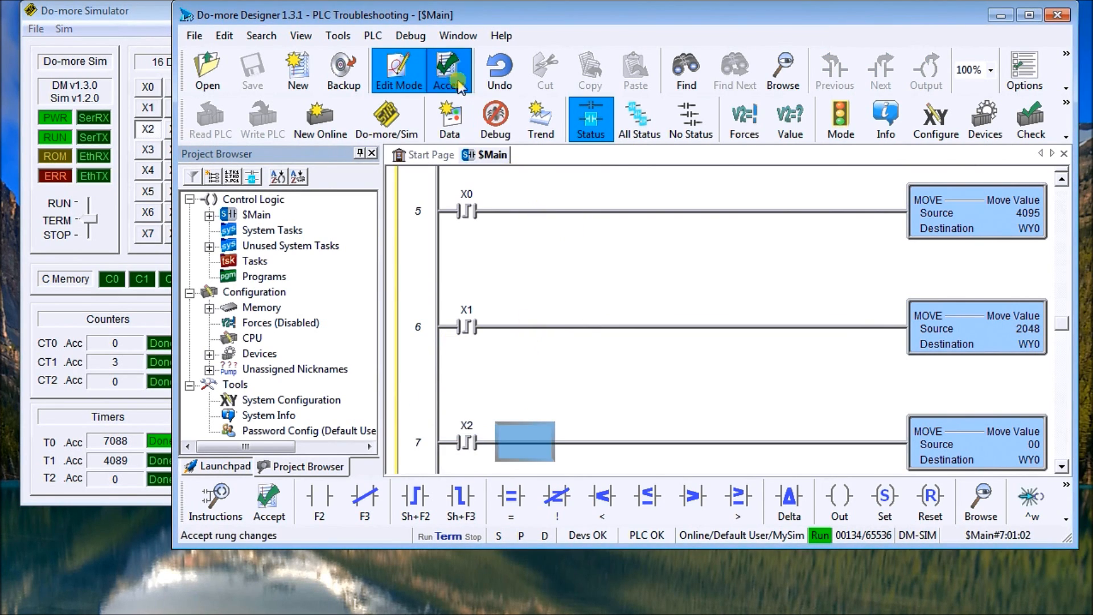
left_click(448, 70)
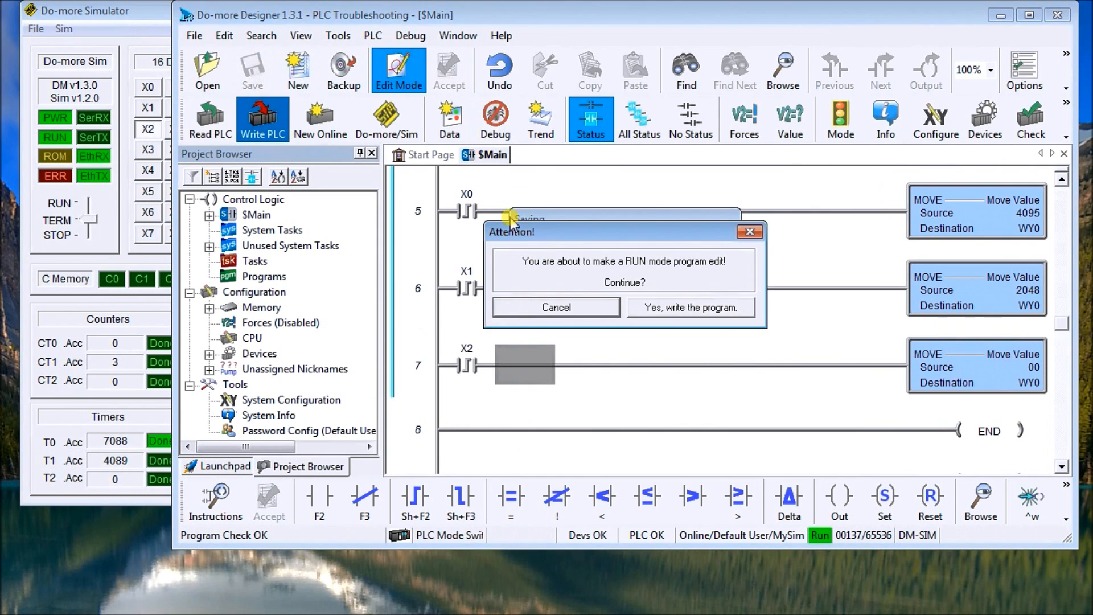
left_click(690, 308)
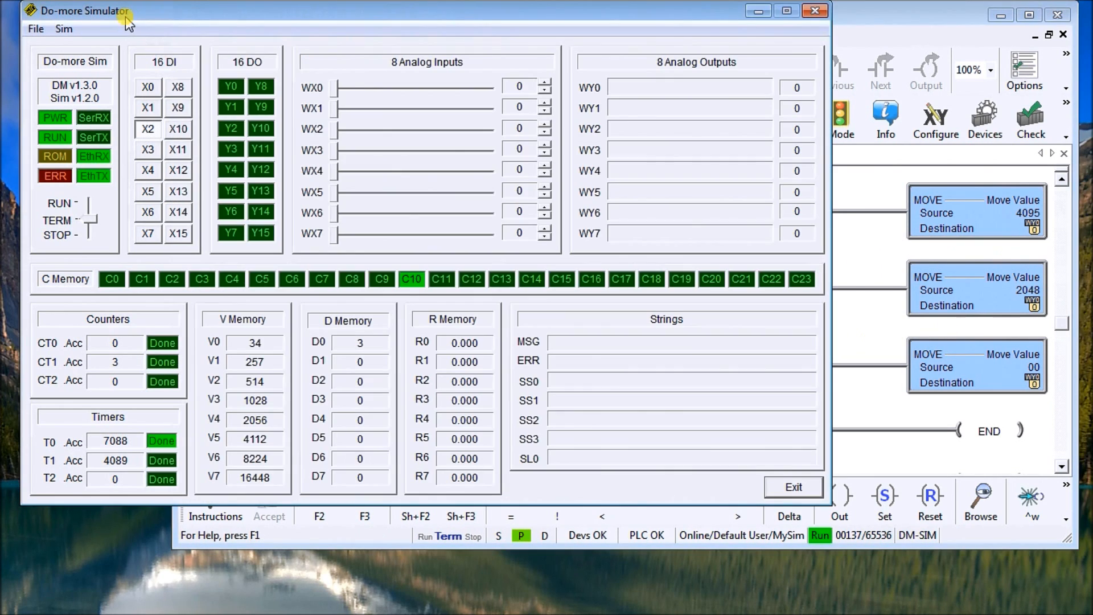
mouse_move(665, 174)
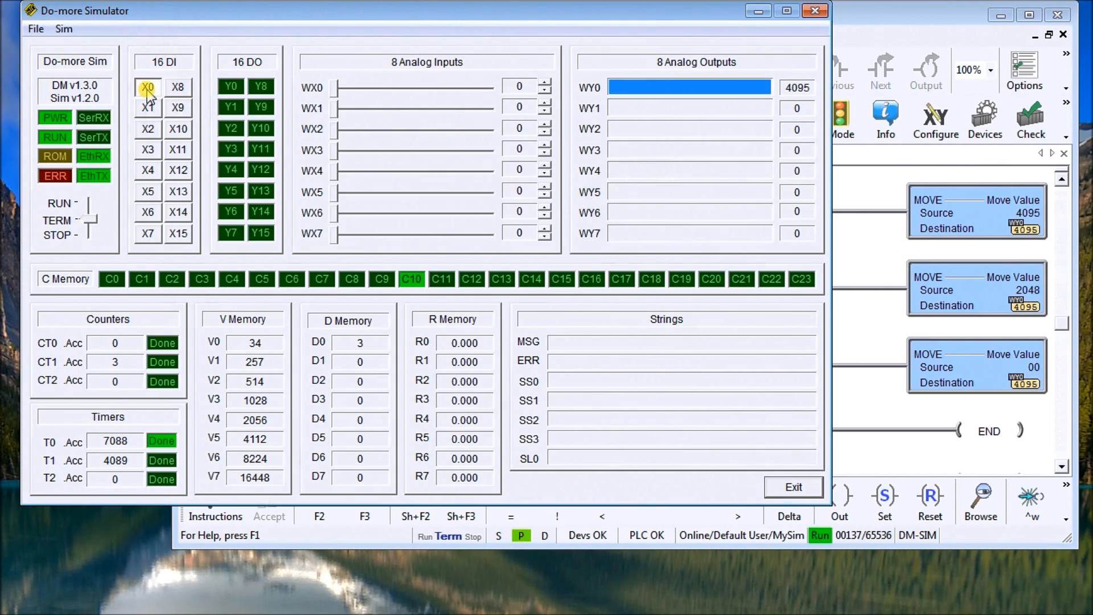
Toggle inputs X0 and X2 to check the one-shot moves load WY0 with 4095.
left_click(147, 108)
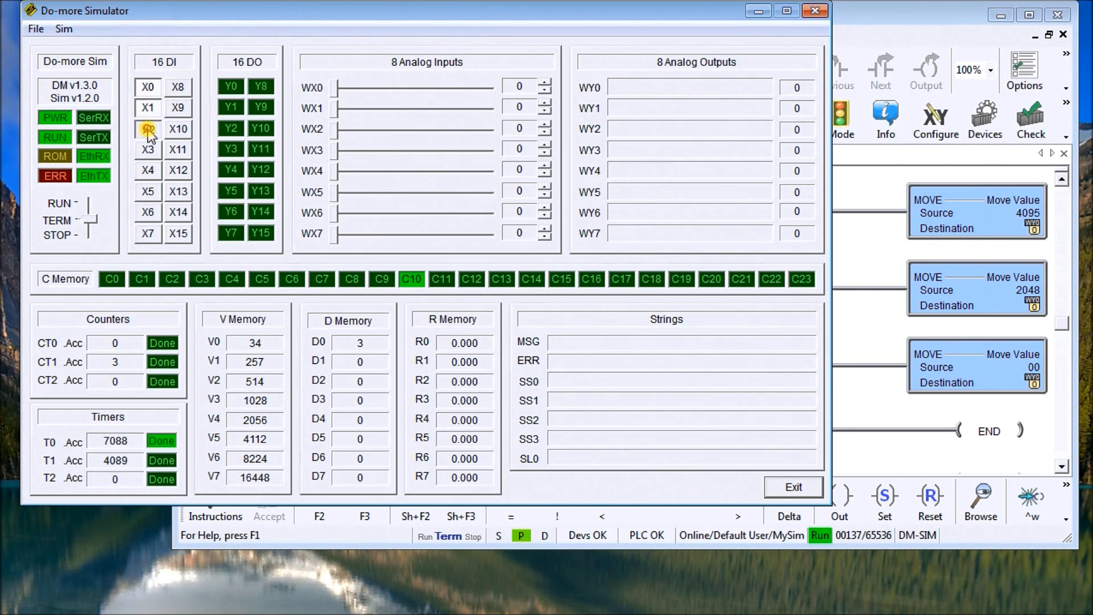
left_click(147, 129)
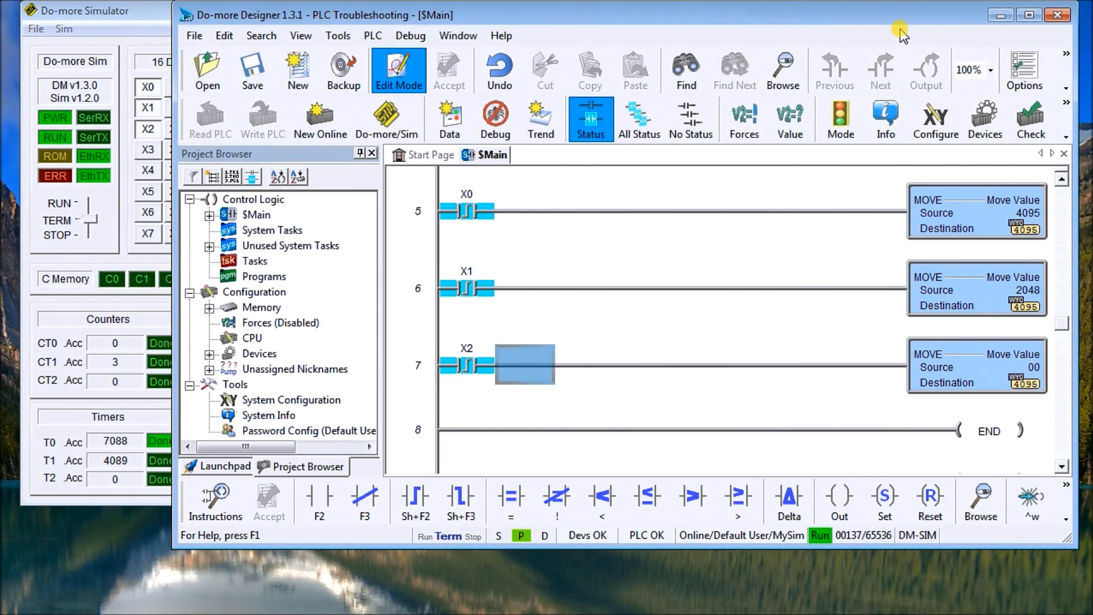
mouse_move(752, 215)
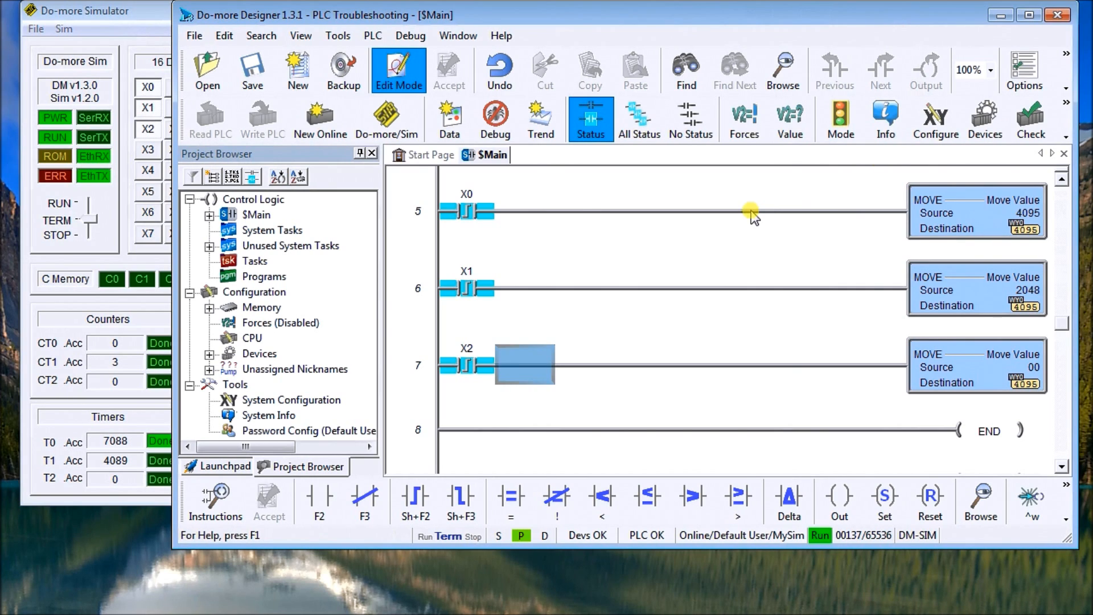
mouse_move(752, 216)
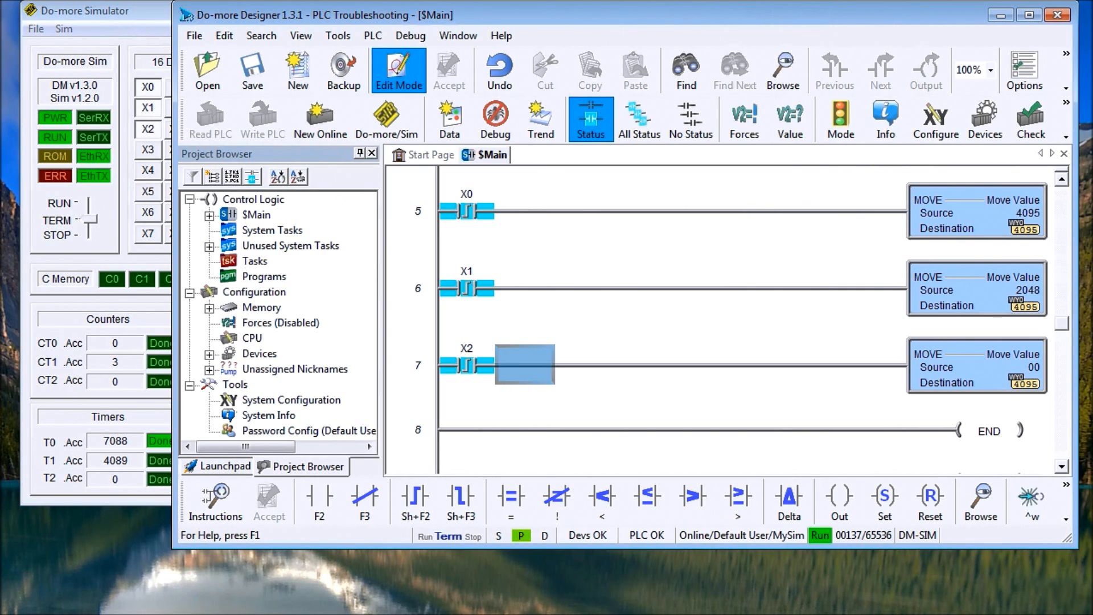